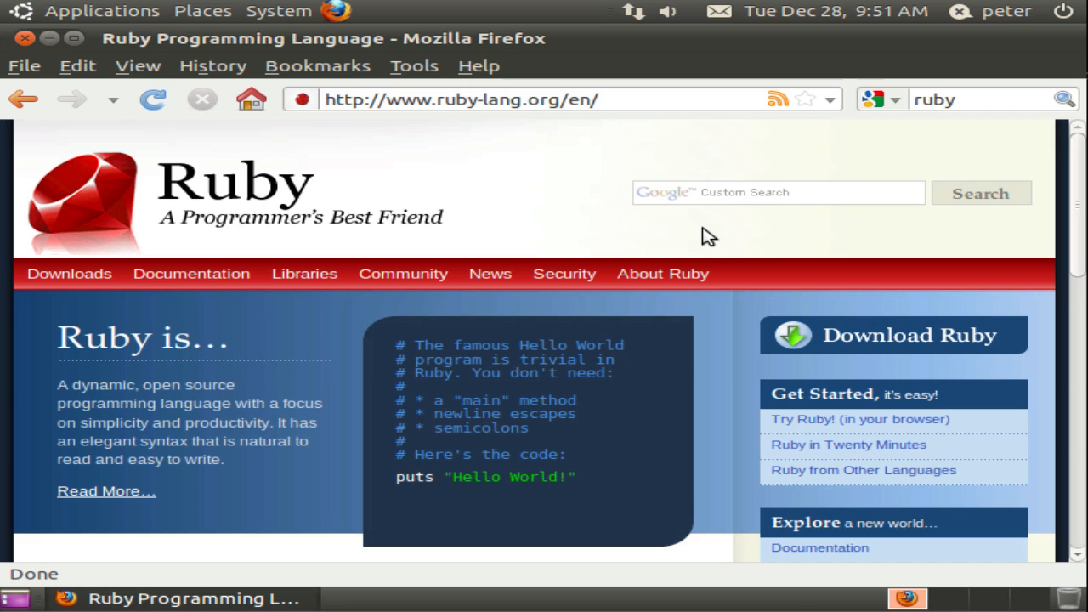
pyautogui.moveTo(914, 78)
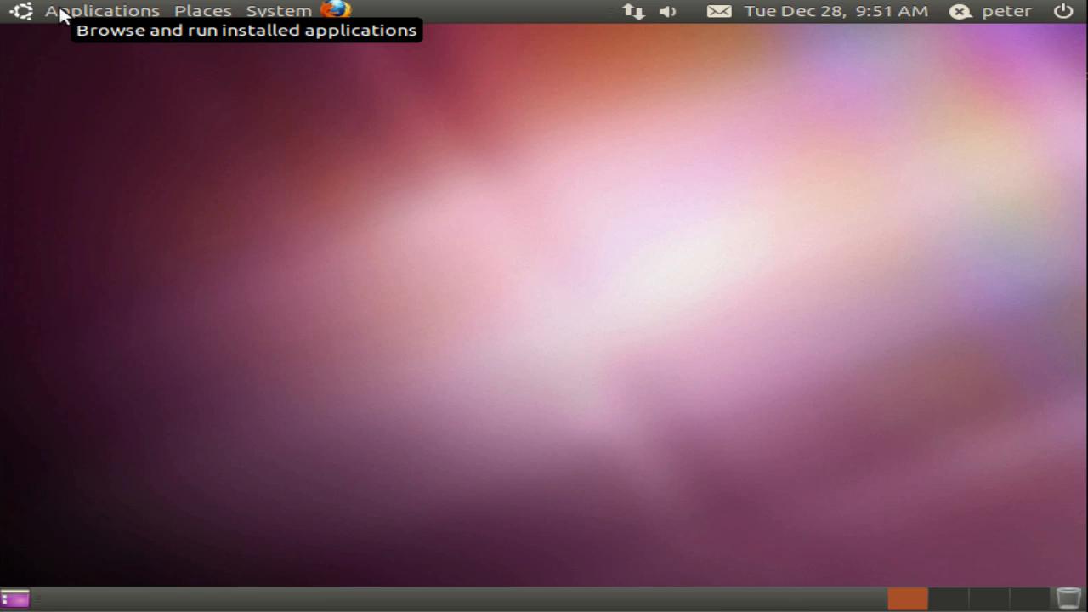
# Launch a Terminal from the Applications > Accessories menu.
pyautogui.click(102, 10)
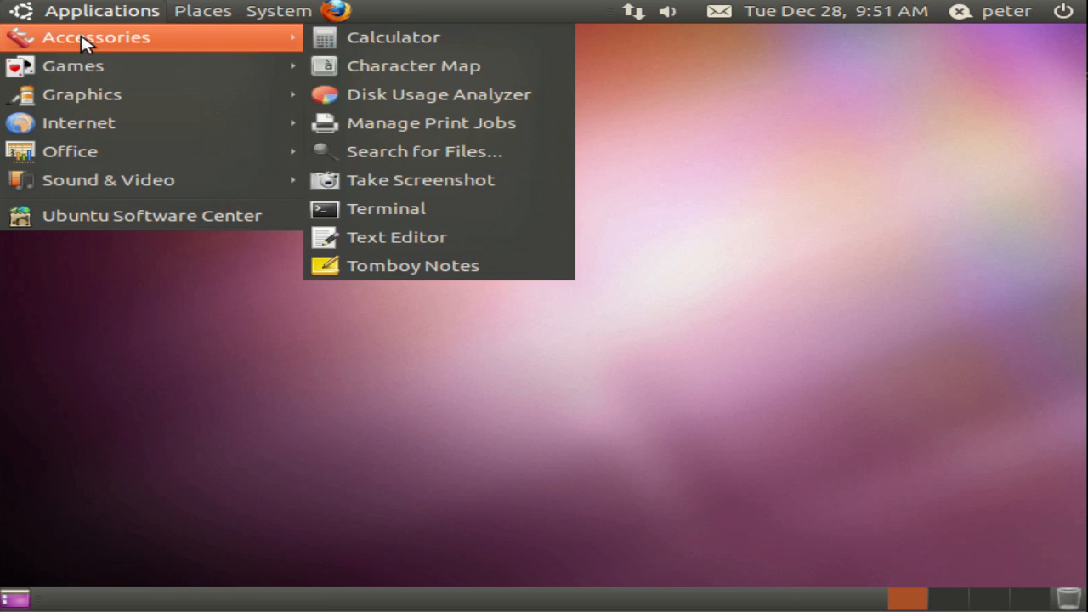
pyautogui.moveTo(424, 212)
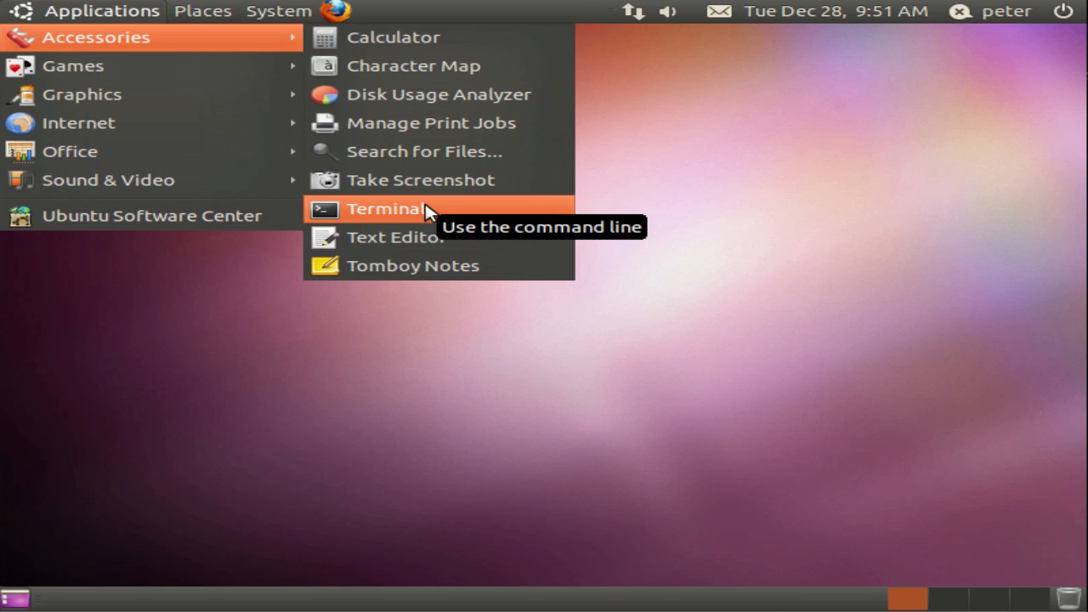
pyautogui.click(386, 208)
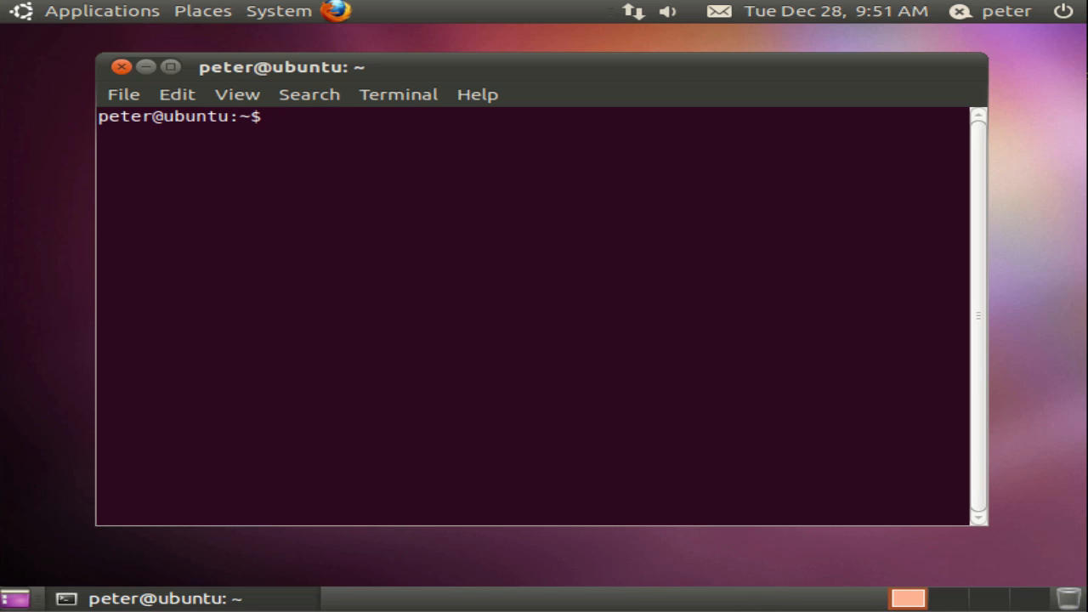
# Install aptitude with 'sudo apt-get install aptitude', confirming with Y.
pyautogui.write('sudo apt-g')
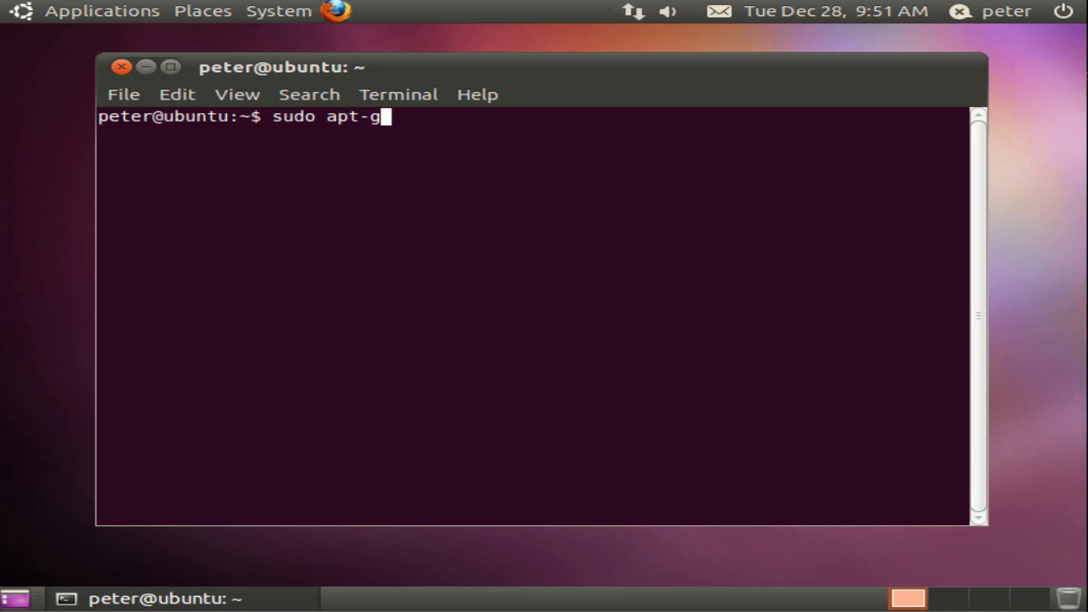
pyautogui.write('et install aptitude')
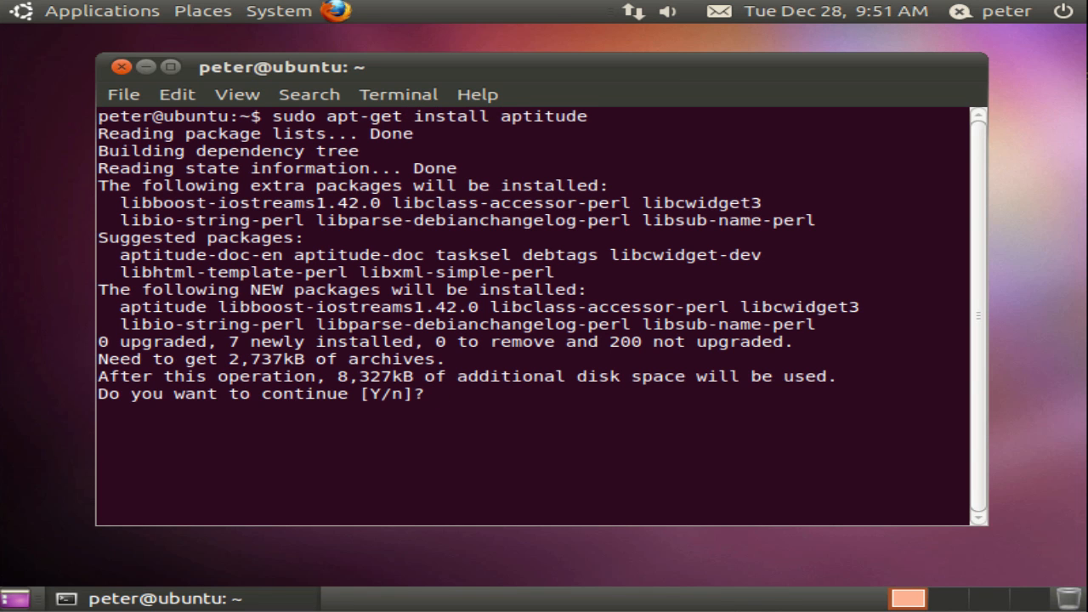
pyautogui.write('Y')
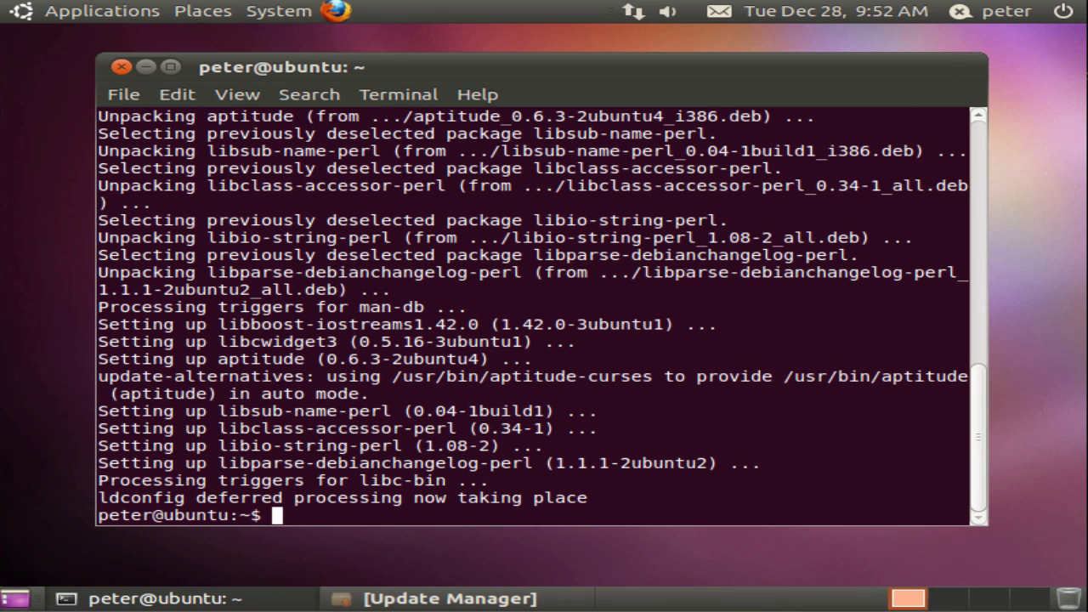
pyautogui.write('sudo aptitude')
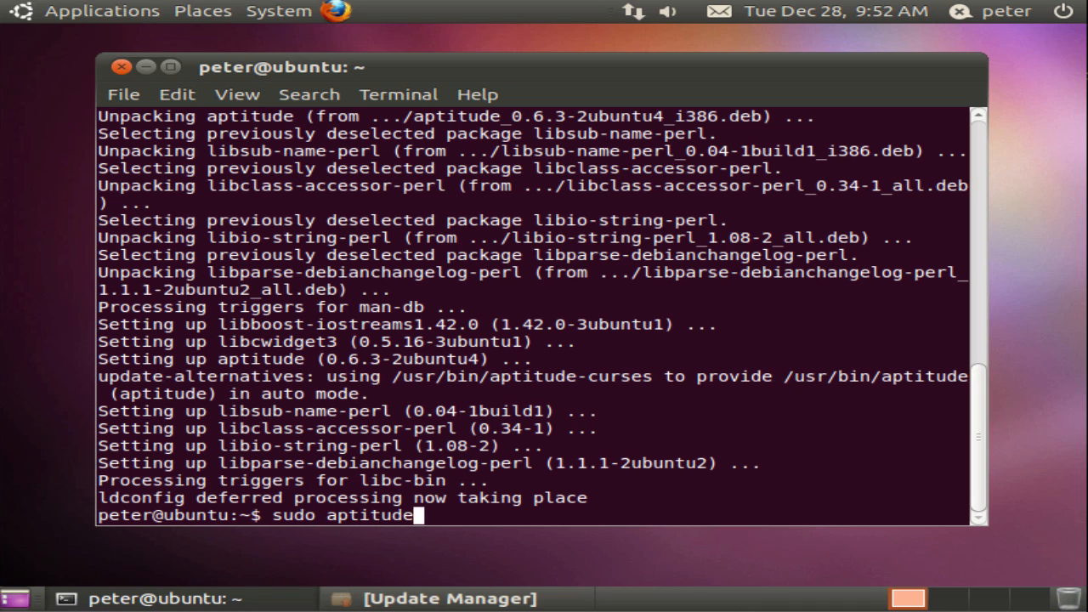
# Run 'sudo aptitude update' to refresh the package lists.
pyautogui.write('update')
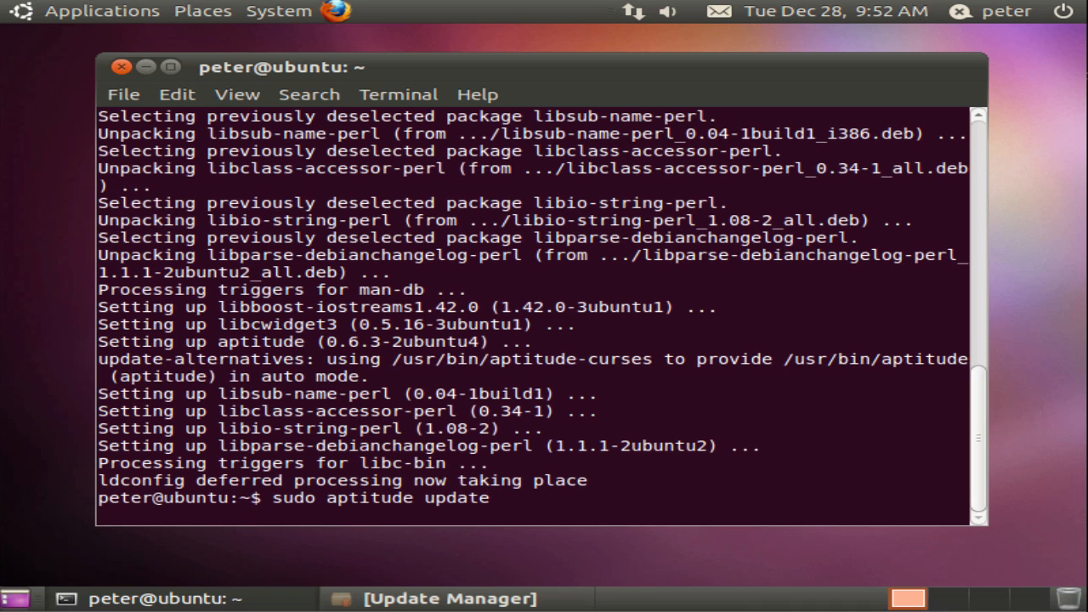
pyautogui.press('Return')
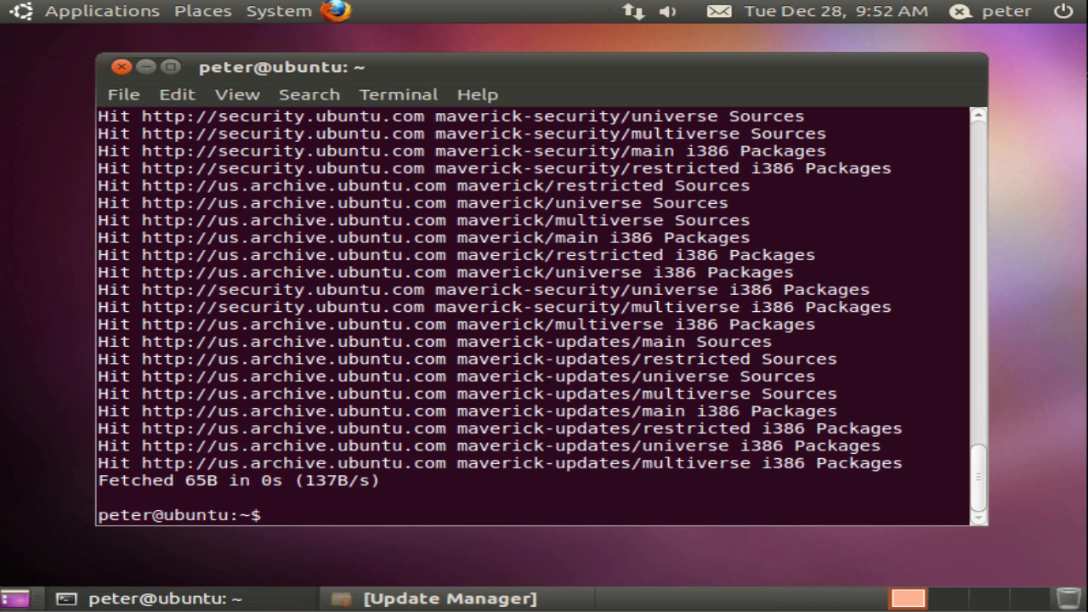
# Install build-essential, git-core and curl with 'sudo aptitude install'.
pyautogui.write('sudo')
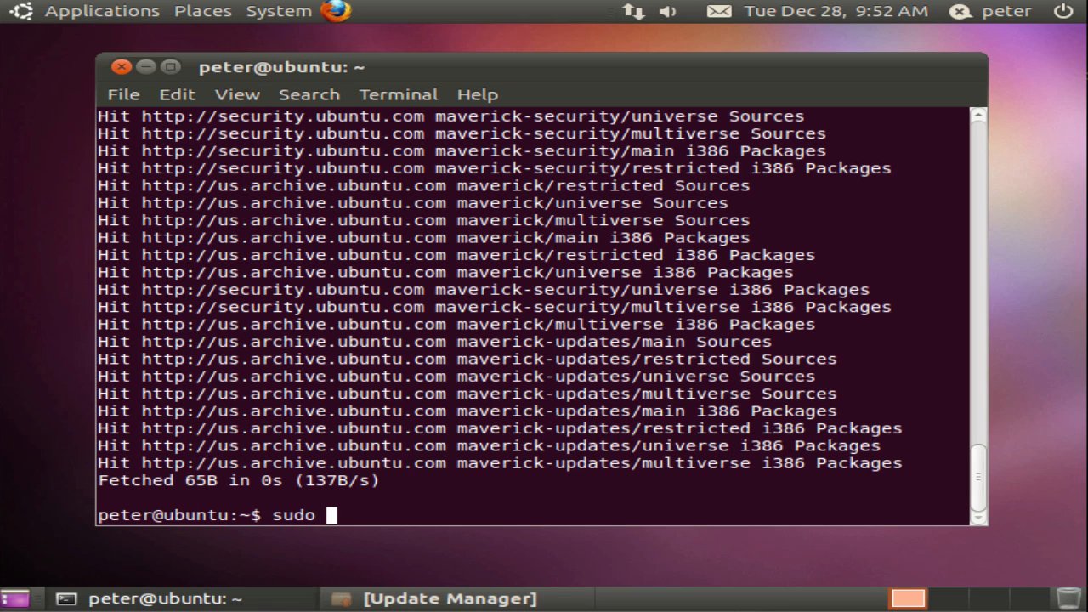
pyautogui.write('aptitude instal')
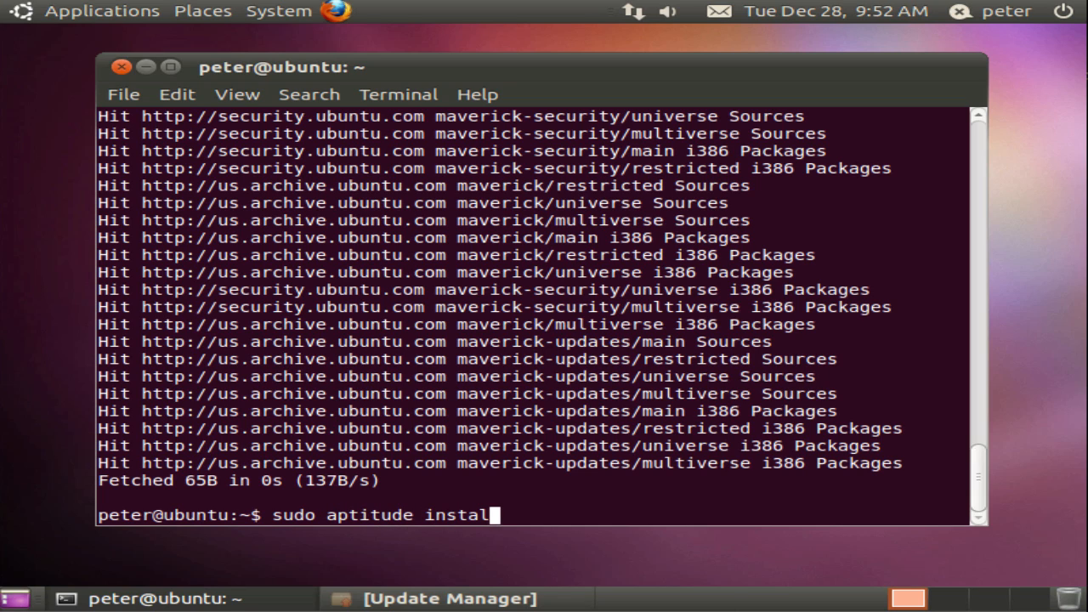
pyautogui.write('build-essen')
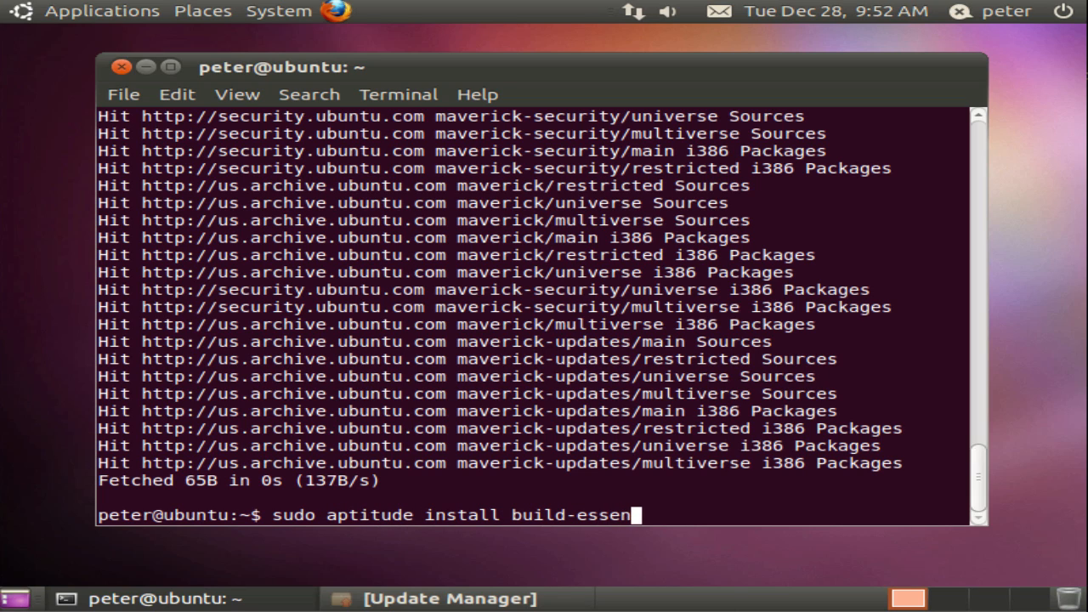
pyautogui.write('tial git-core curl')
pyautogui.write('Y')
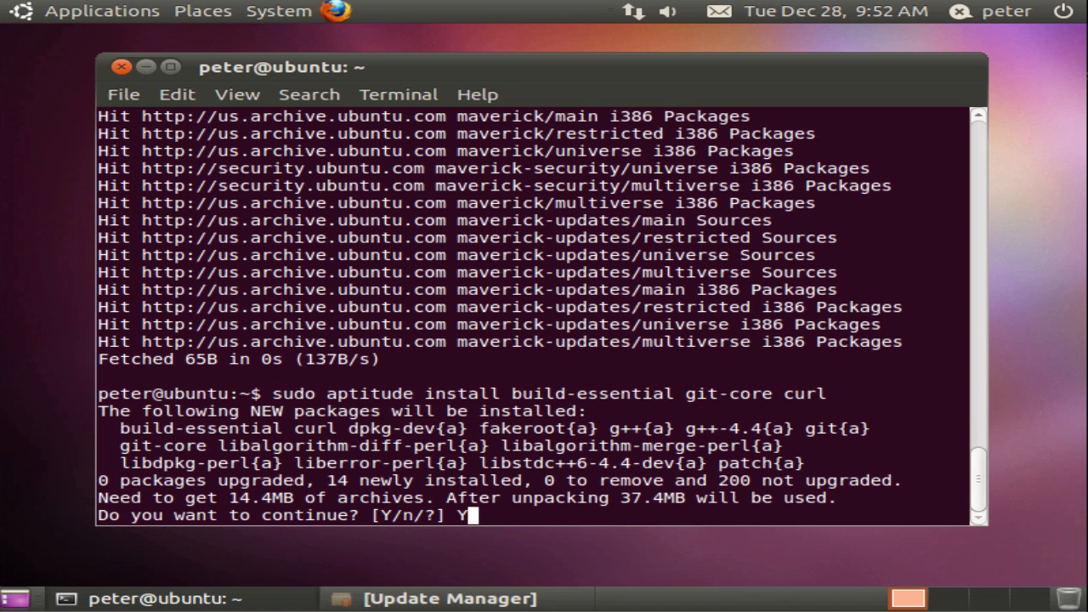
pyautogui.press('Return')
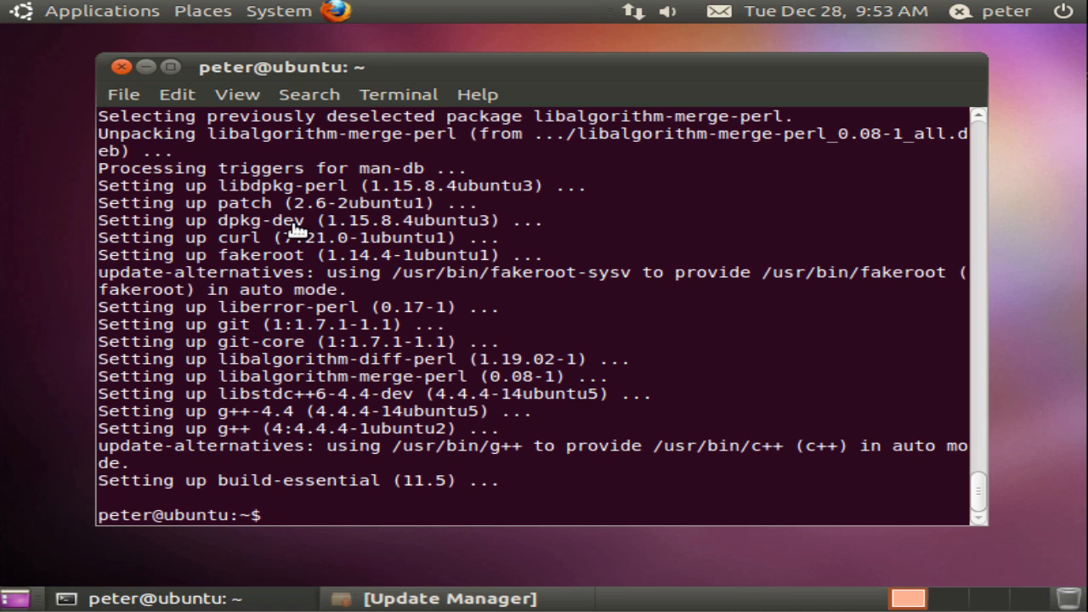
# Run the rvm-install-head script through curl and bash, and add RVM's source line to ~/.bashrc.
pyautogui.write('bas')
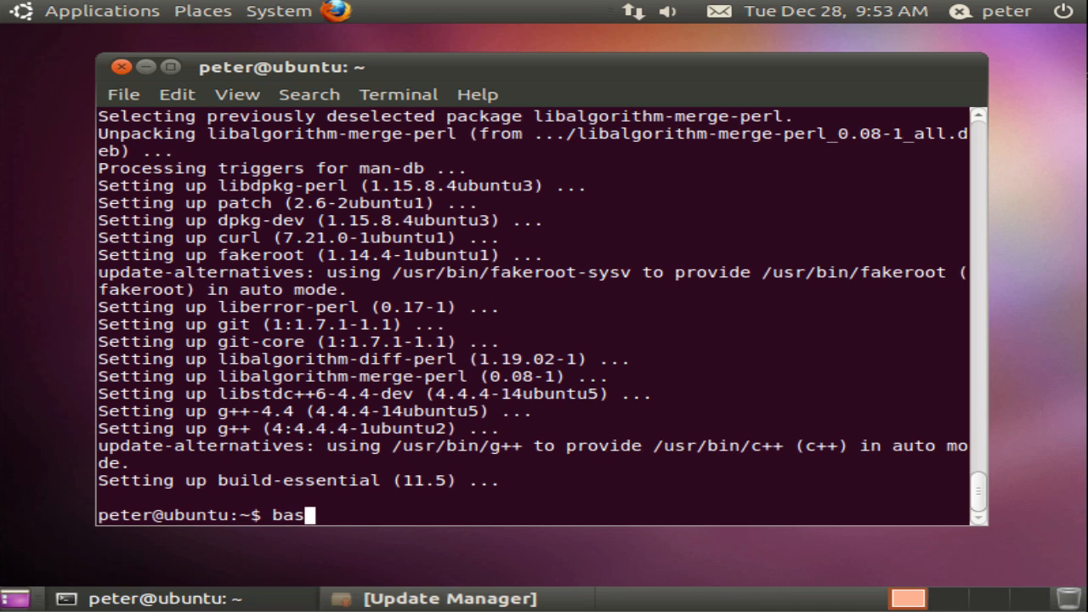
pyautogui.write('h < <(')
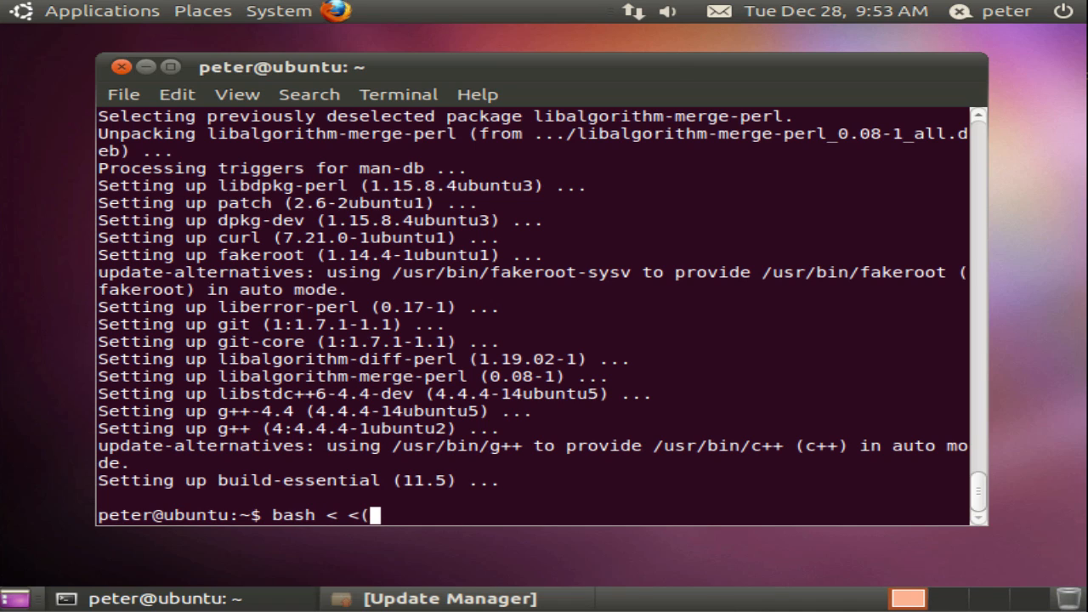
pyautogui.write('curl http')
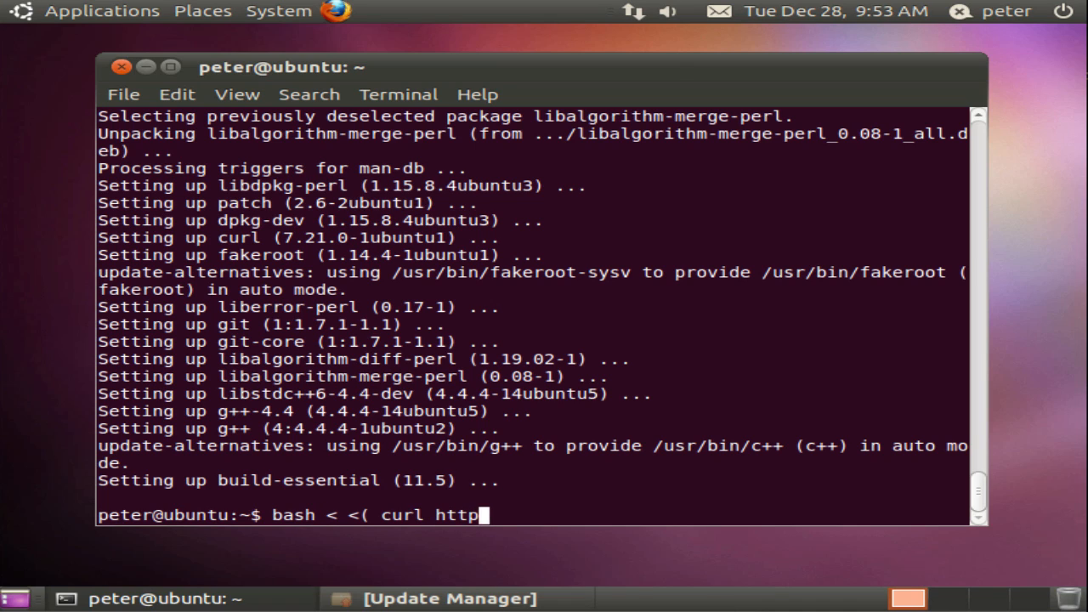
pyautogui.write('://rvm.b')
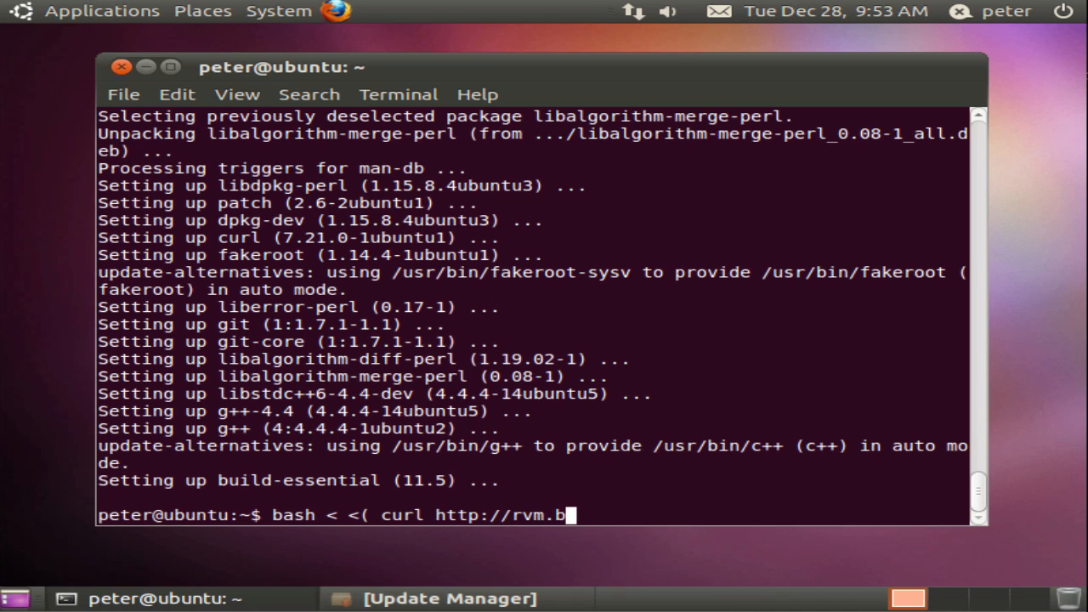
pyautogui.write('eginrescueend.com/releases/')
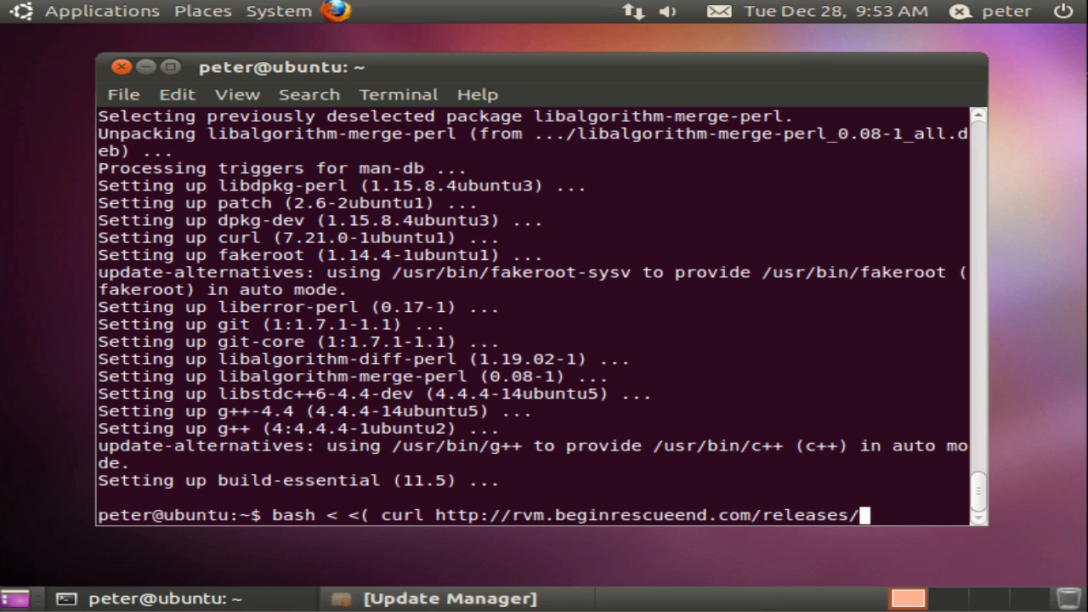
pyautogui.write('rvm-install-head')
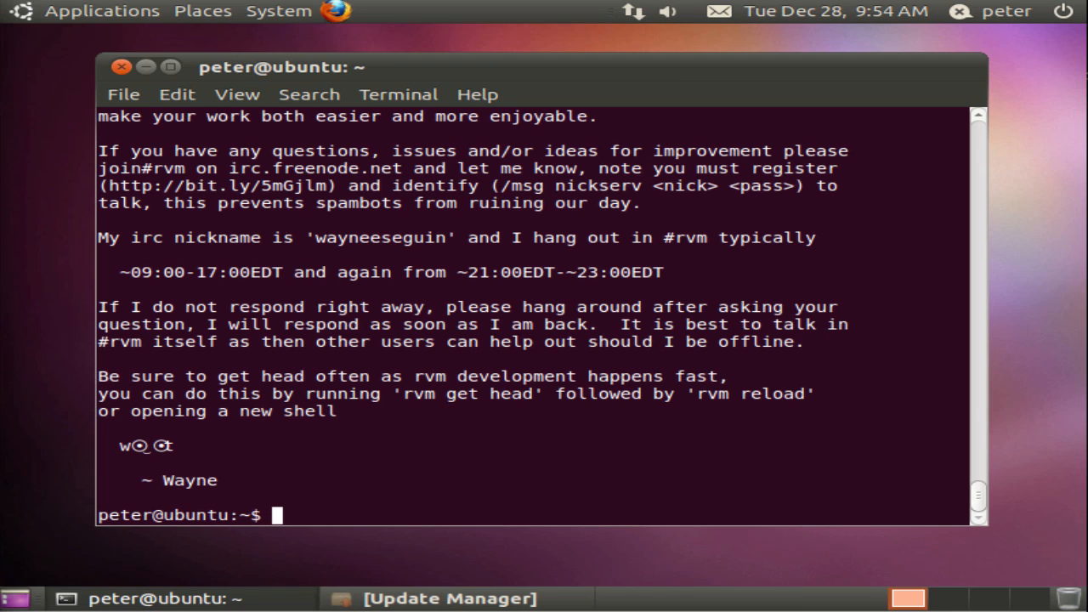
pyautogui.moveTo(435, 255)
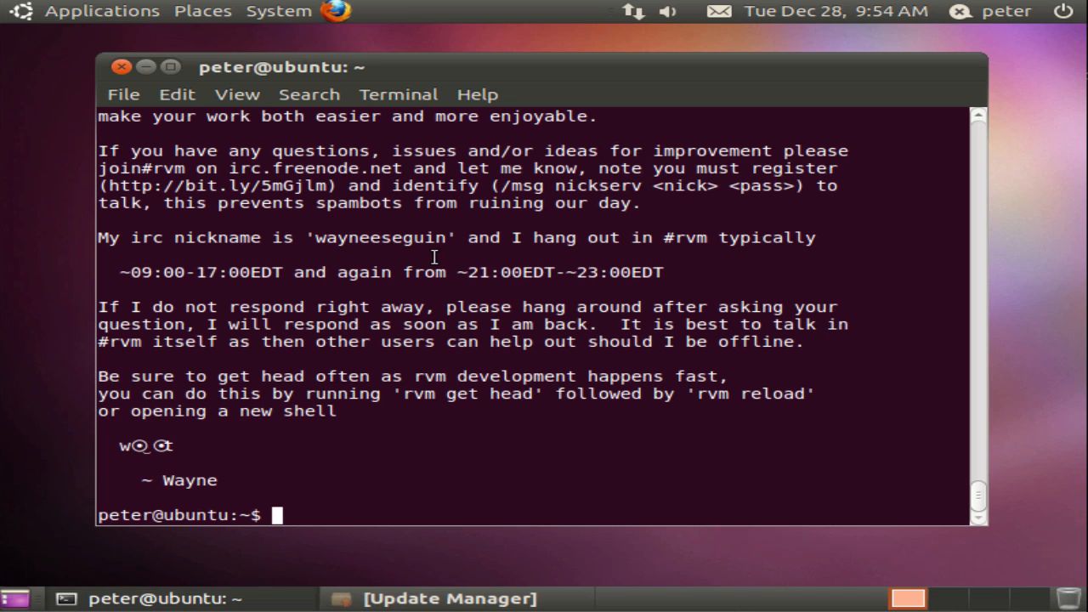
pyautogui.write('echo \'[[ -s "$HOME/.rvm/scripts/rvm" ]] && source "$HOME/.rvm/scripts/rvm"\' >> ~/.bashrc')
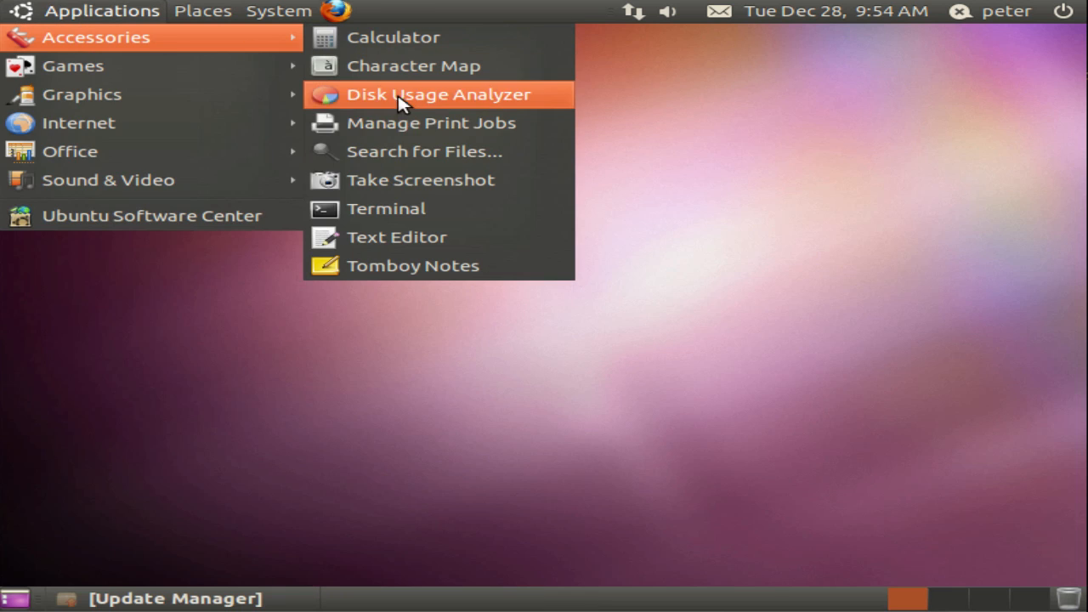
# In a new Terminal, run 'rvm notes' to list Ruby's system dependencies.
pyautogui.click(386, 208)
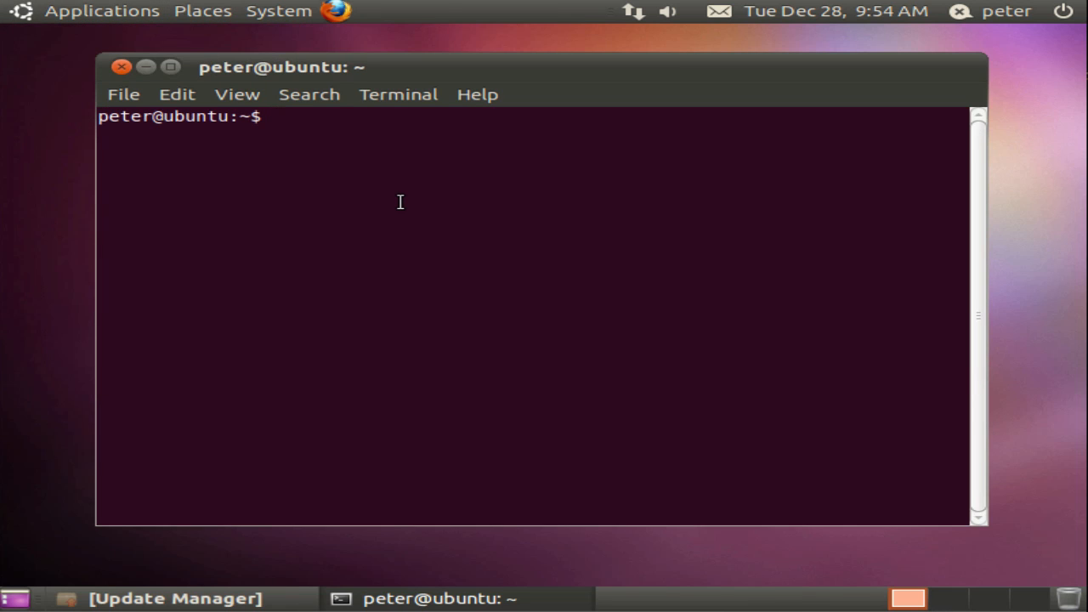
pyautogui.write('rvm no')
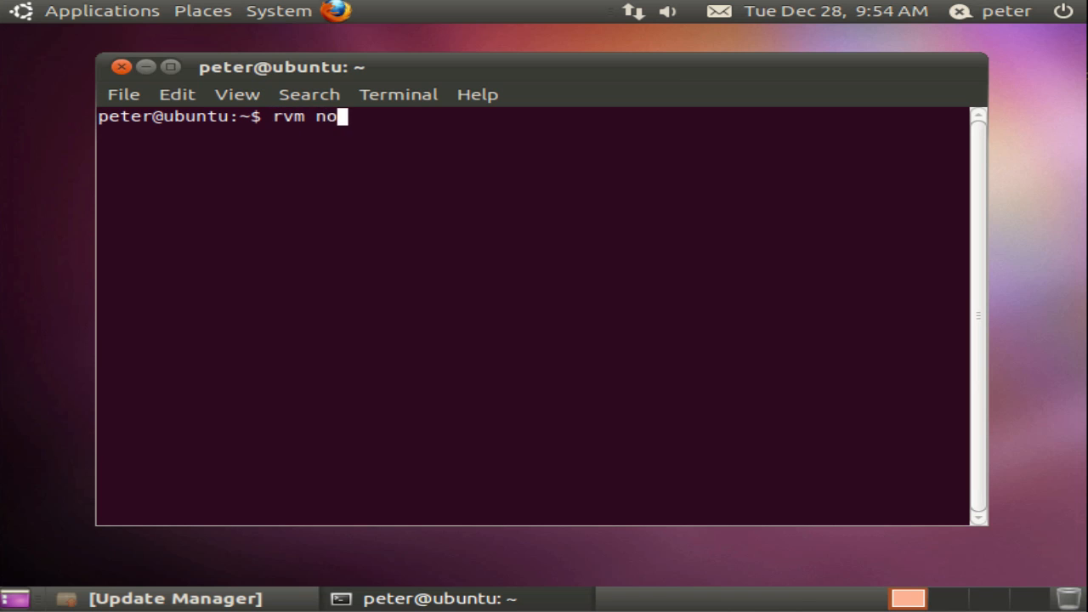
pyautogui.write('tes')
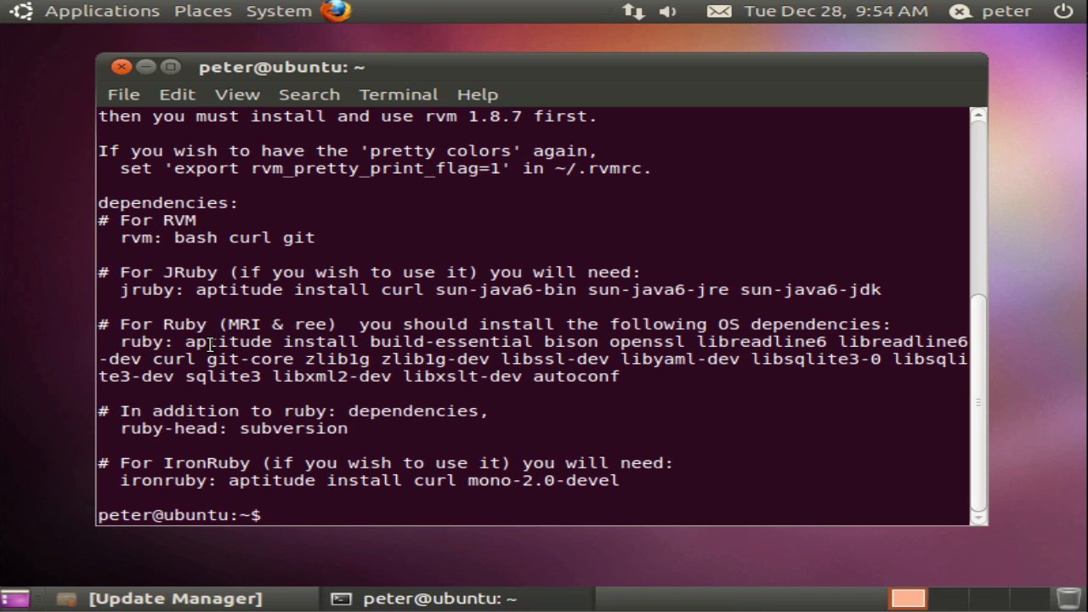
# Install Ruby's build dependencies (bison, openssl, sqlite3, libxml2-dev…) with sudo aptitude, answering Y.
pyautogui.moveTo(185, 341); pyautogui.dragTo(330, 359)
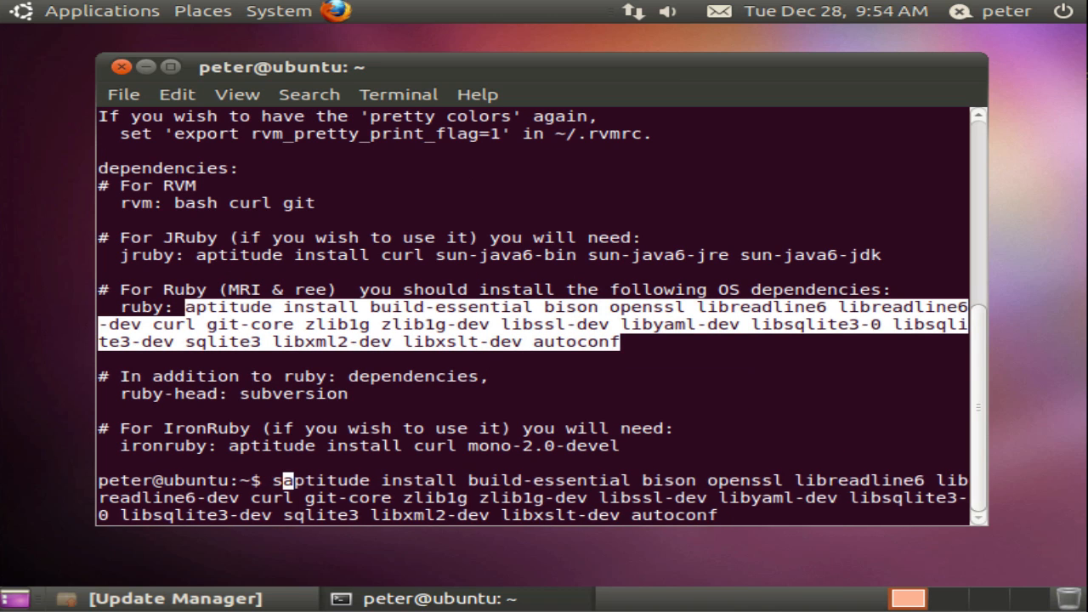
pyautogui.write('udo')
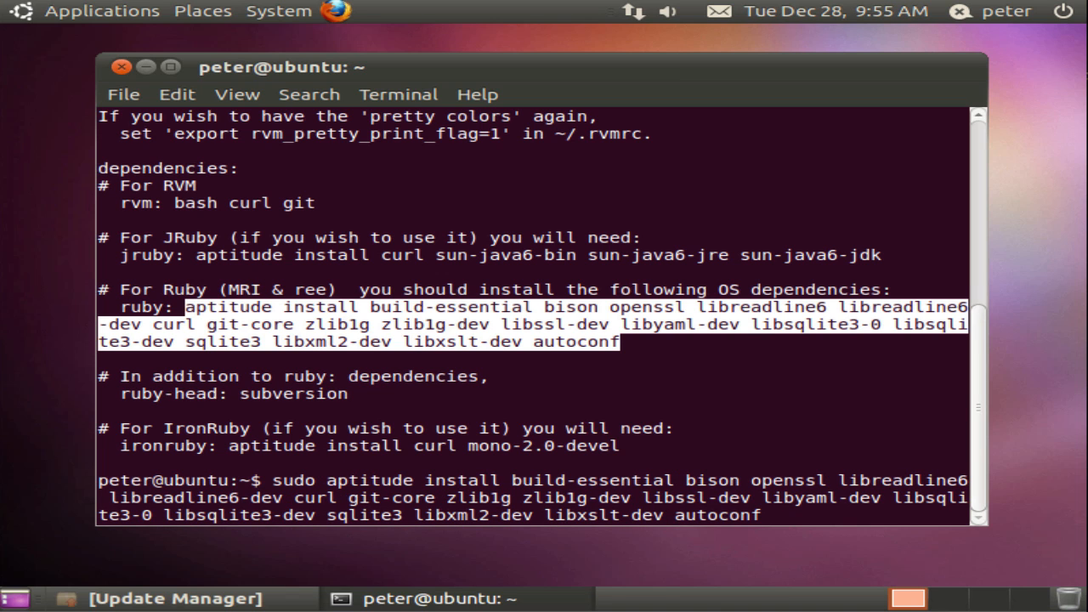
pyautogui.press('Return')
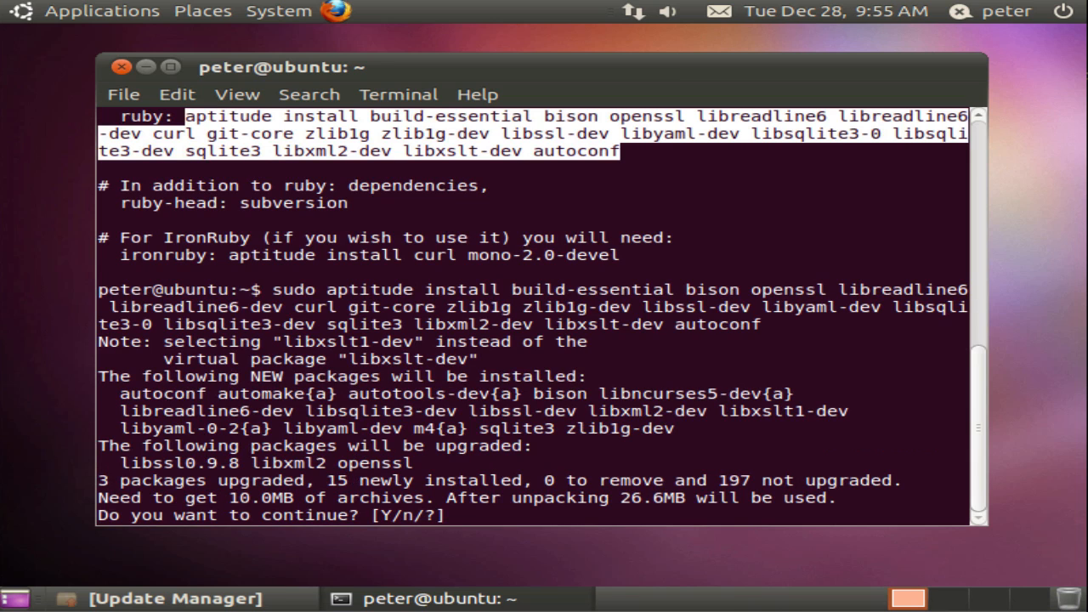
pyautogui.write('Y')
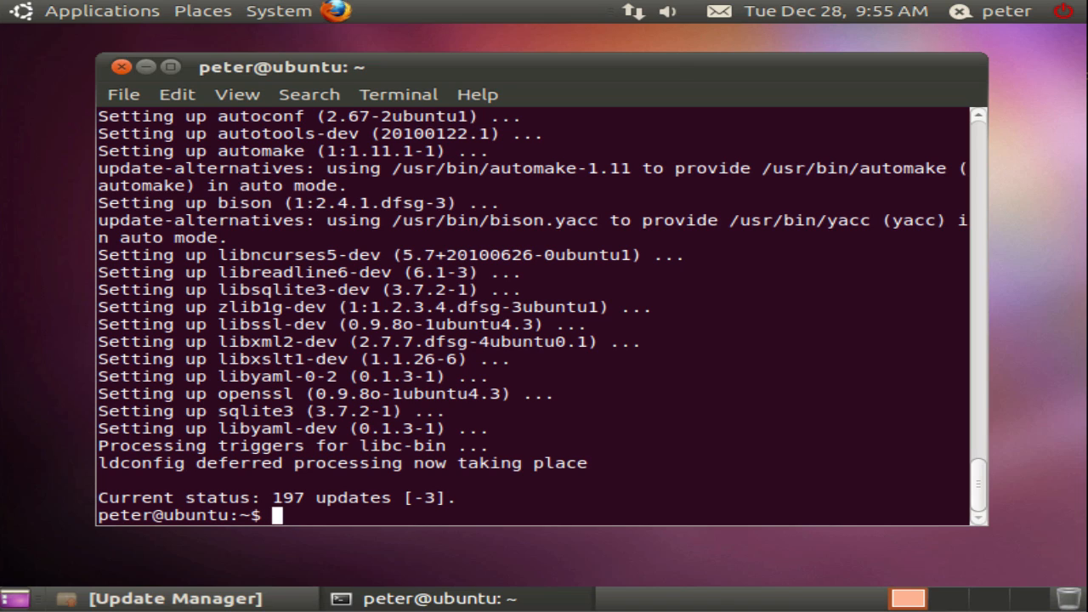
# Run 'rvm install 1.9.2' to compile and install Ruby 1.9.2-p136.
pyautogui.write('r')
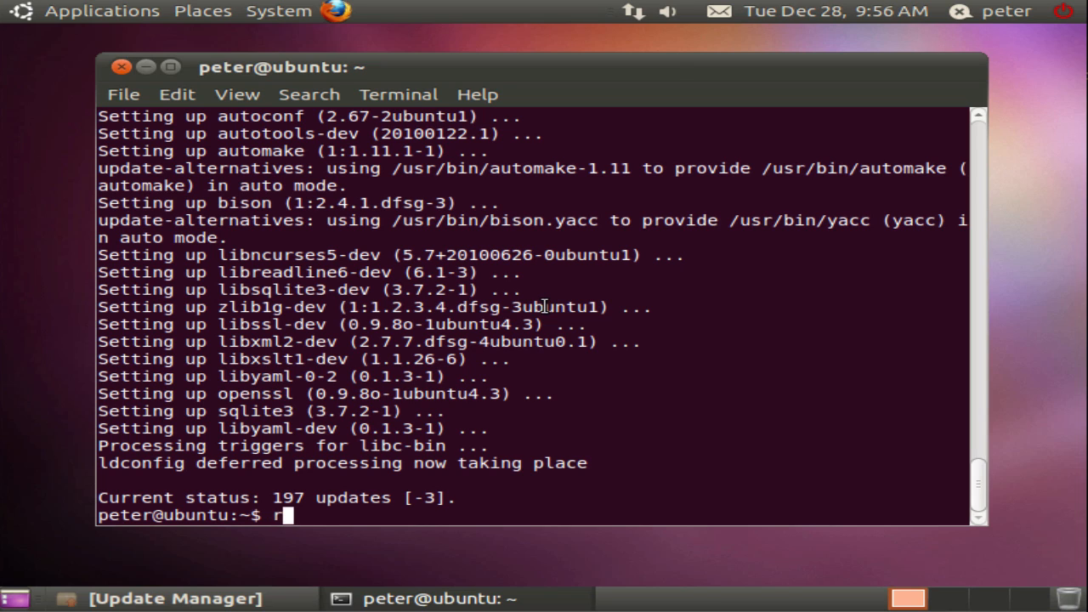
pyautogui.write('vm insta')
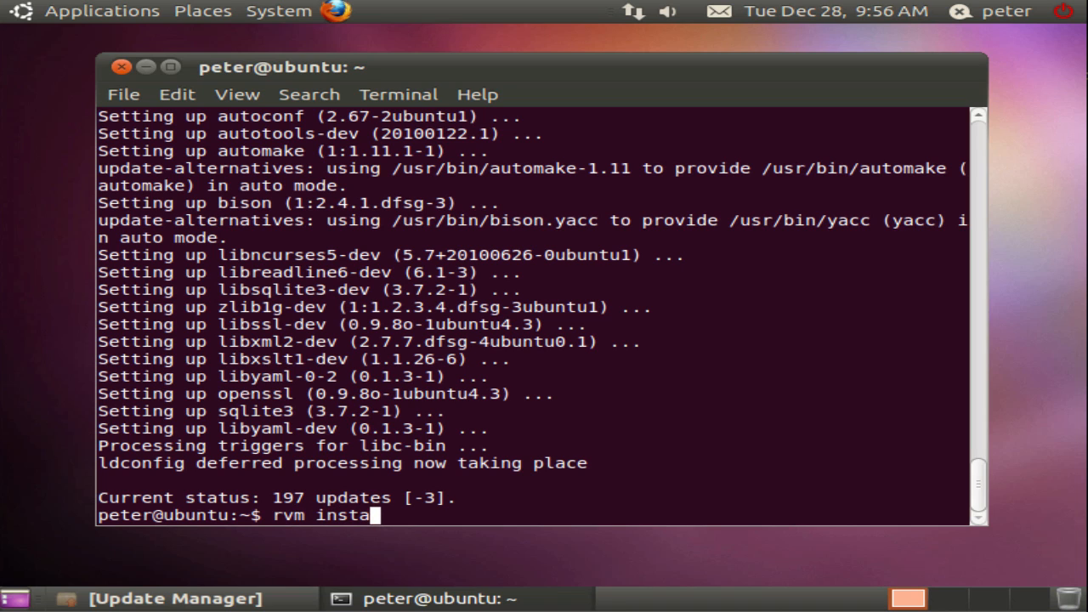
pyautogui.write('ll 1.9')
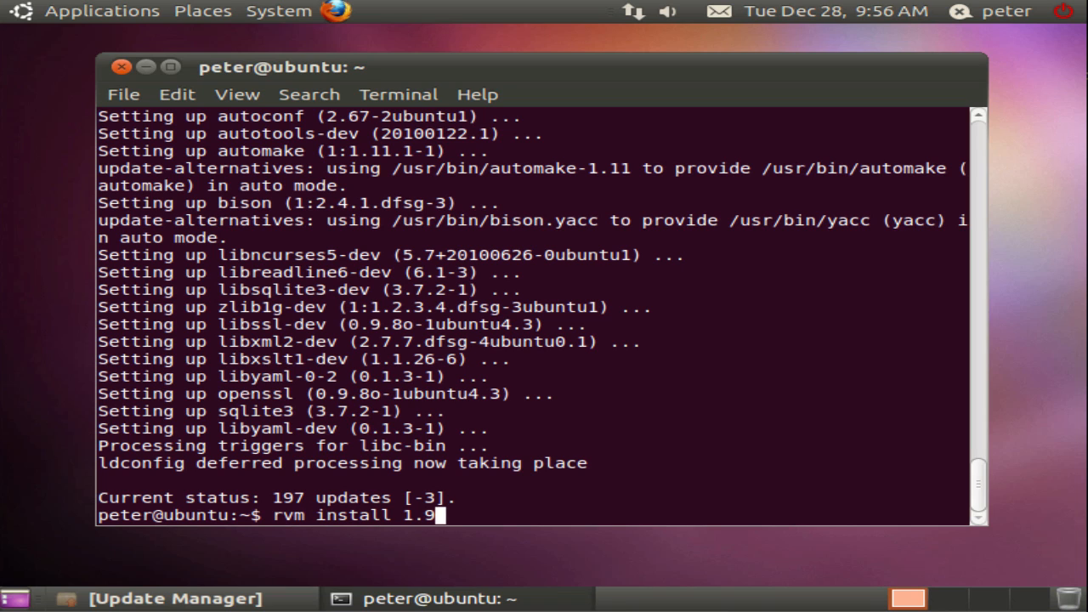
pyautogui.write('.2')
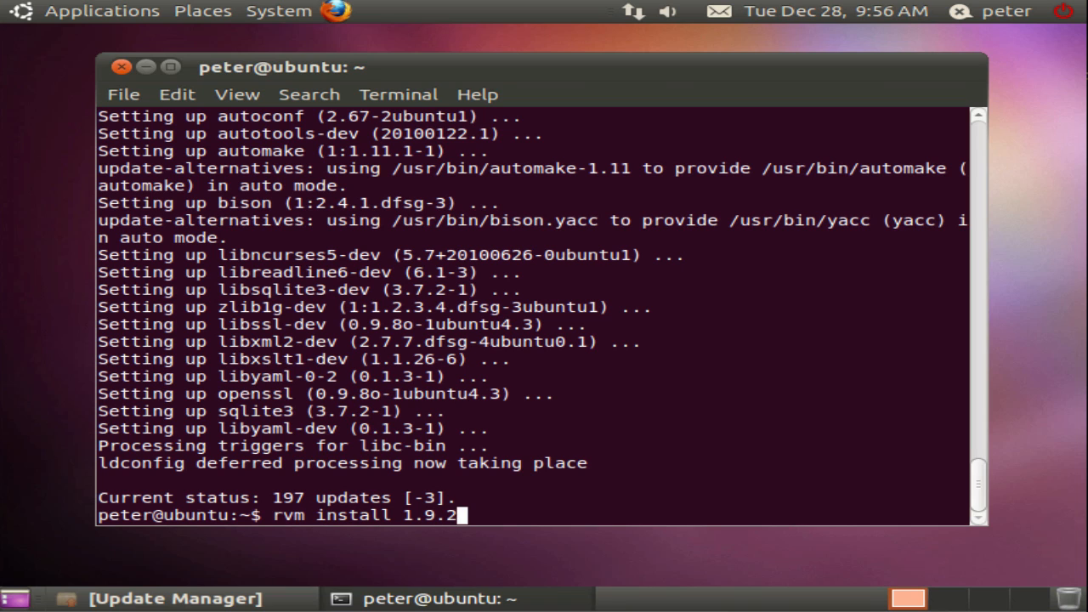
pyautogui.press('Return')
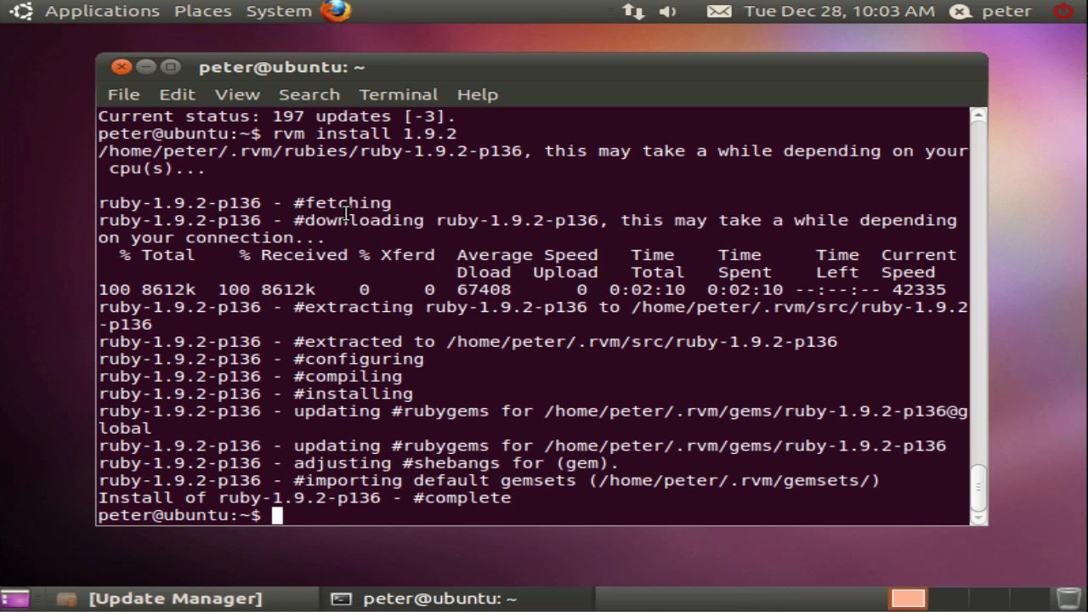
# Switch to Ruby 1.9.2 with 'rvm 1.9.2' and verify 1.9.2p136 with 'ruby -v'.
pyautogui.write('r')
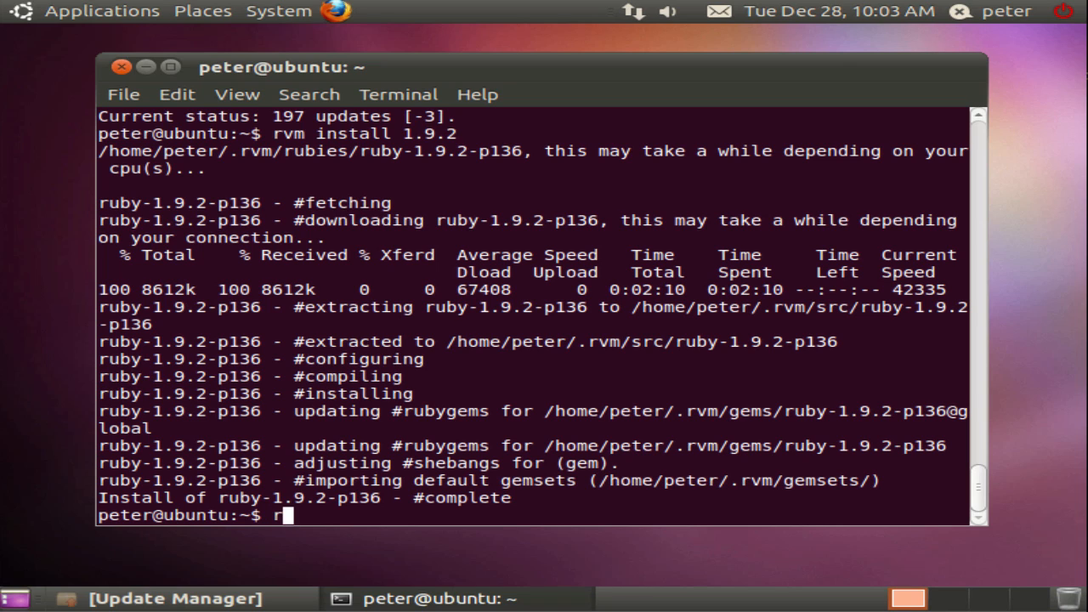
pyautogui.write('vm 1.9.')
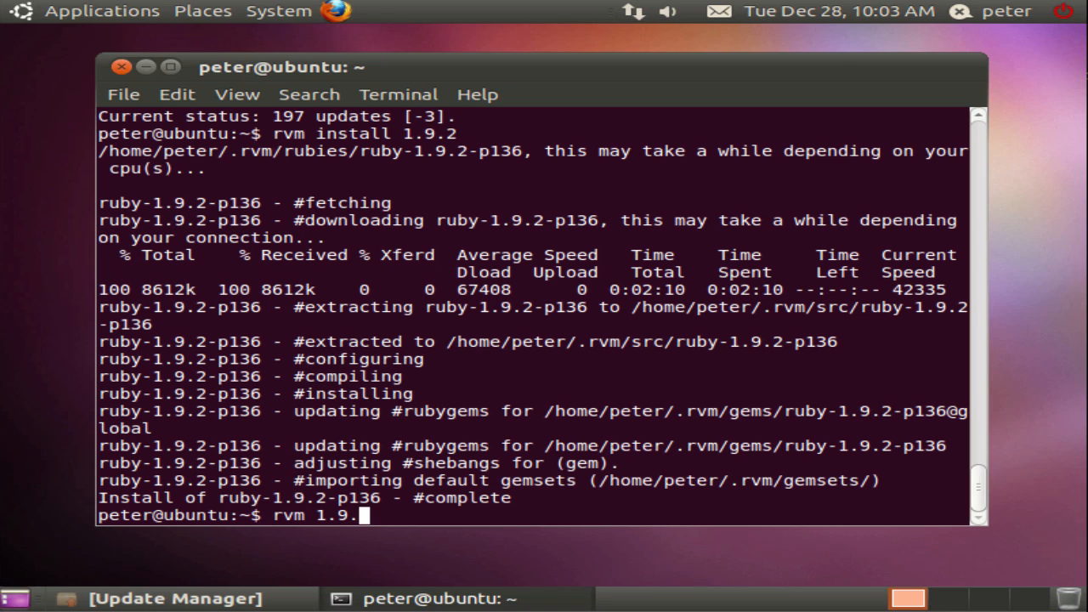
pyautogui.write('2')
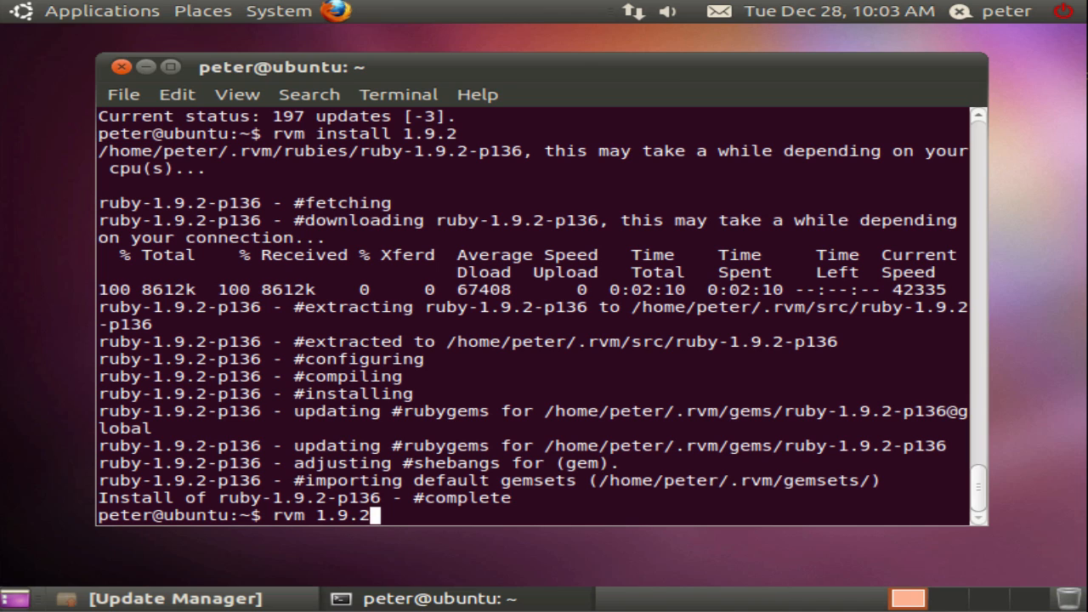
pyautogui.press('Return')
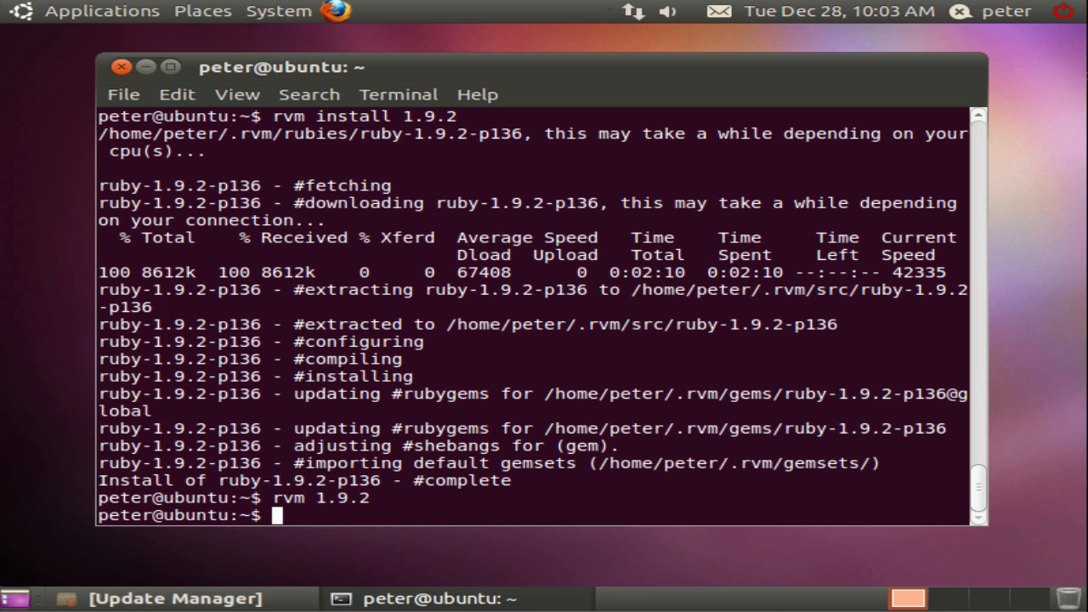
pyautogui.write('ruby -')
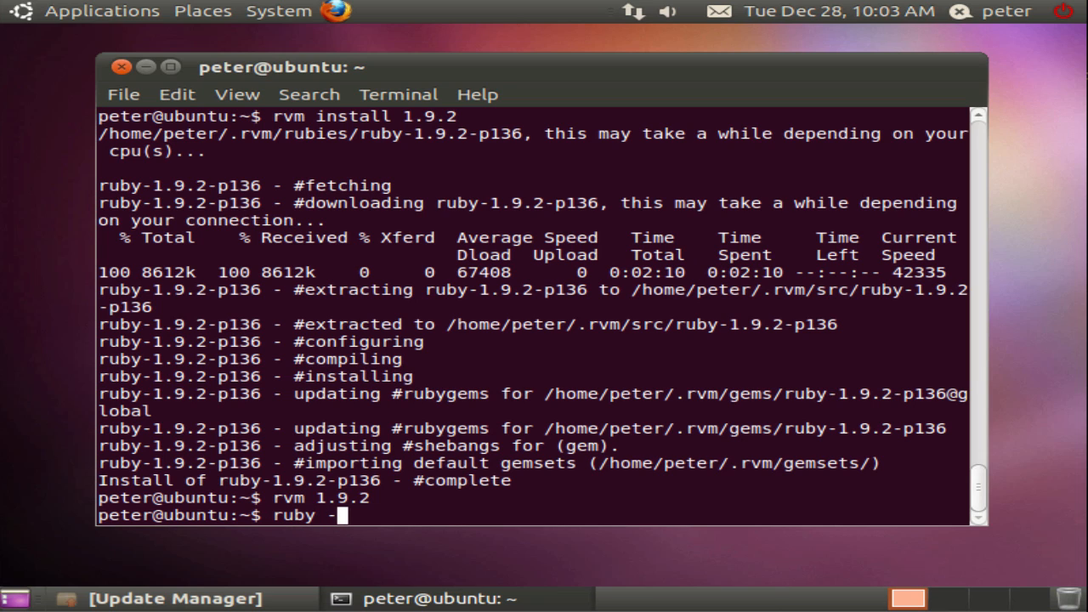
pyautogui.write('v')
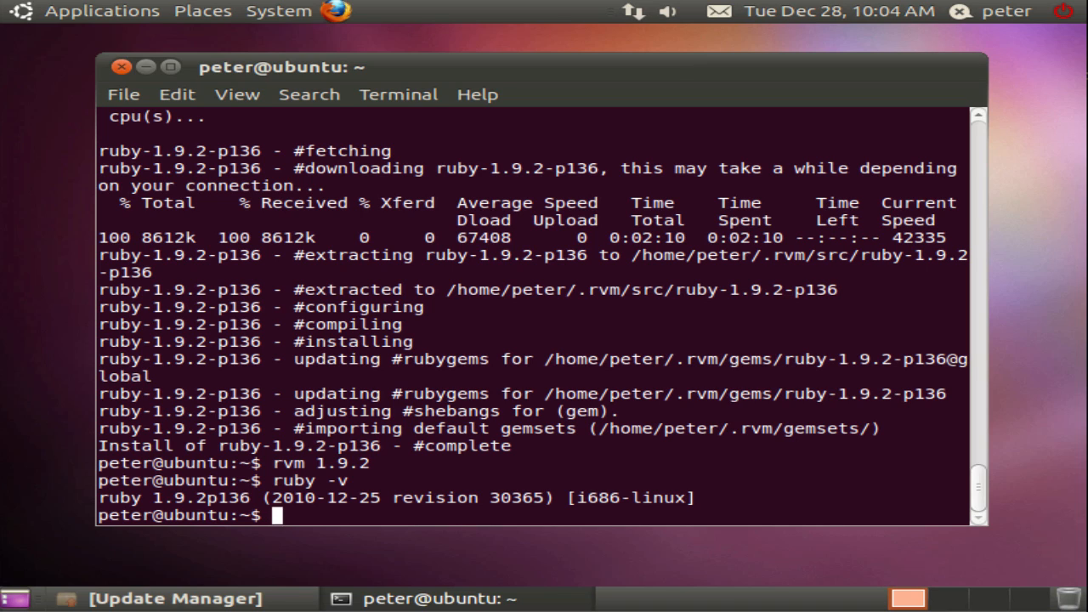
# Run 'rvm --default use 1.9.2' so ruby-1.9.2-p136 becomes the default.
pyautogui.write('rvm')
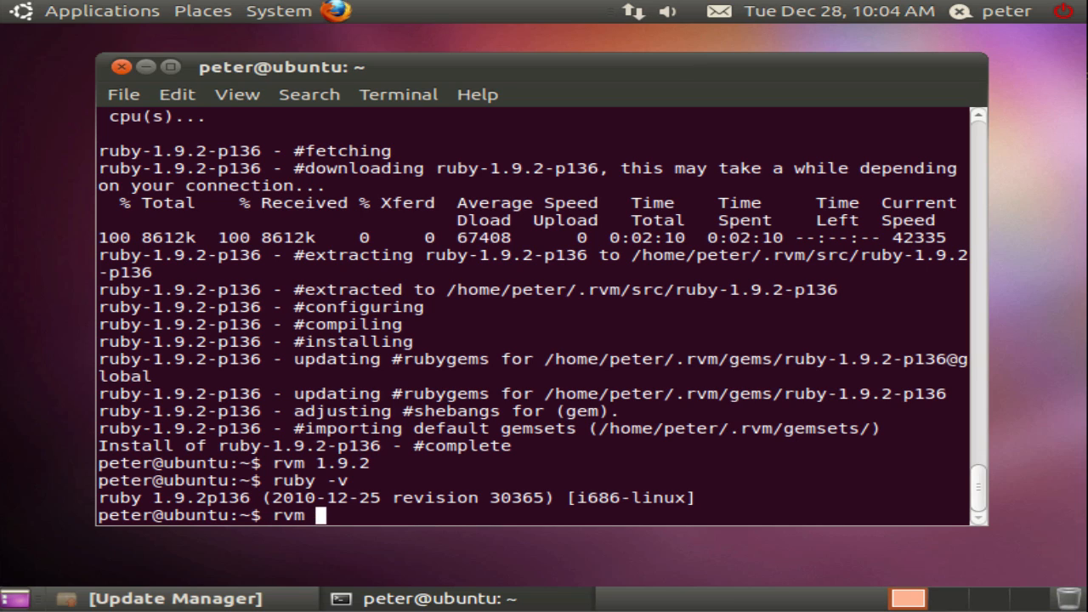
pyautogui.write('--default')
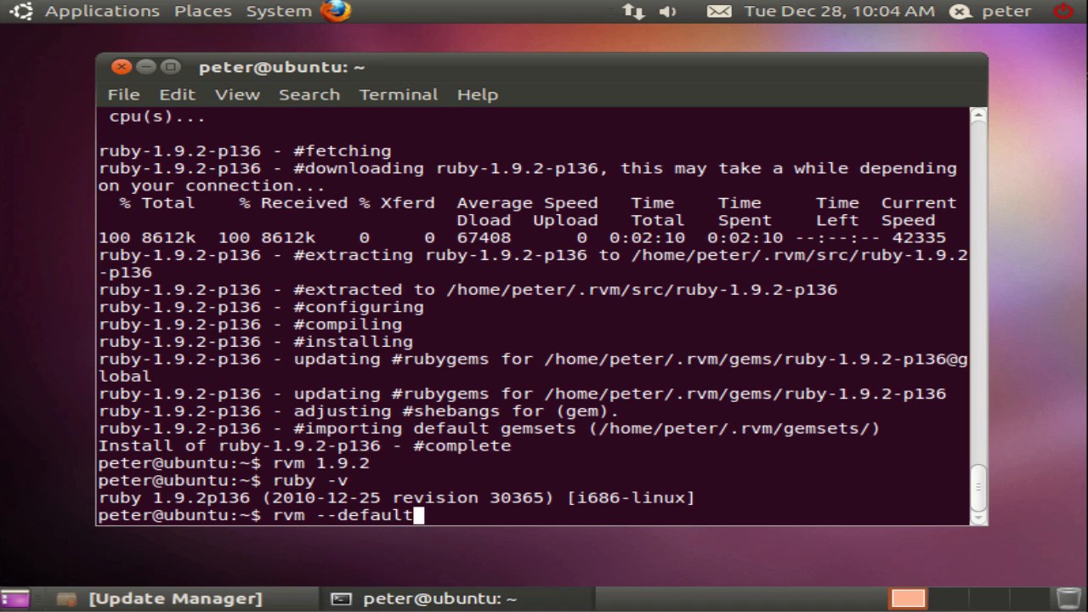
pyautogui.write('use 1.9.')
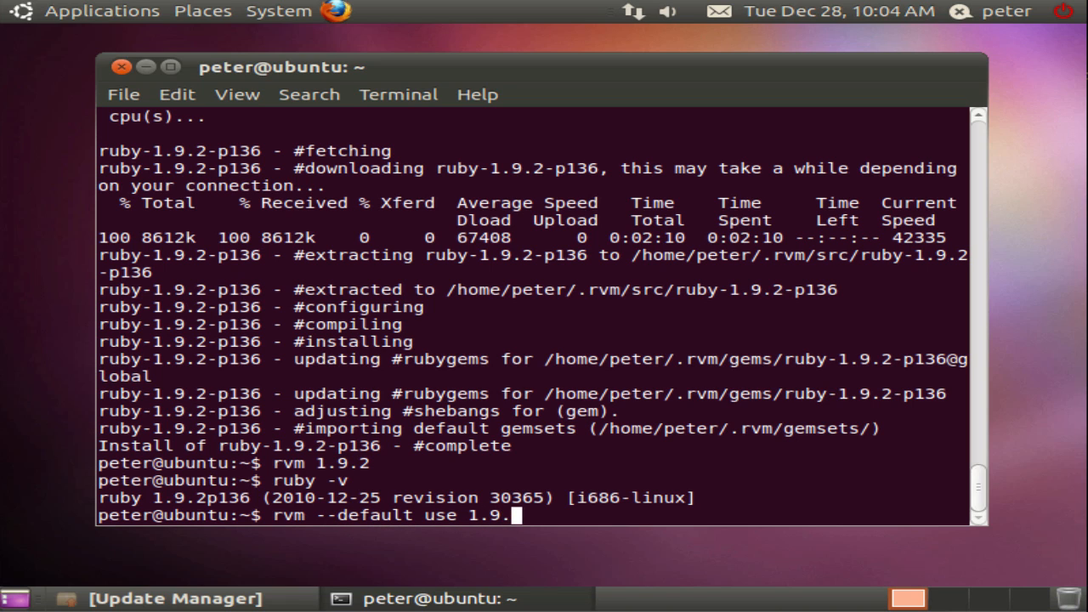
pyautogui.press('Return')
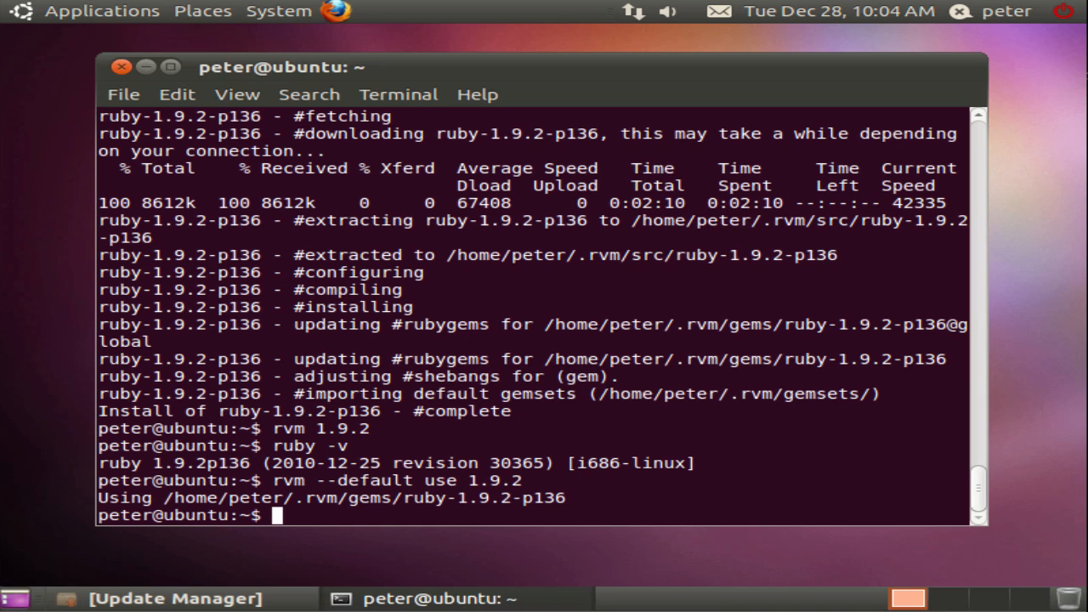
# Install the Rails gem with 'gem install rails', leaving a cleared terminal prompt.
pyautogui.write('gem install rai')
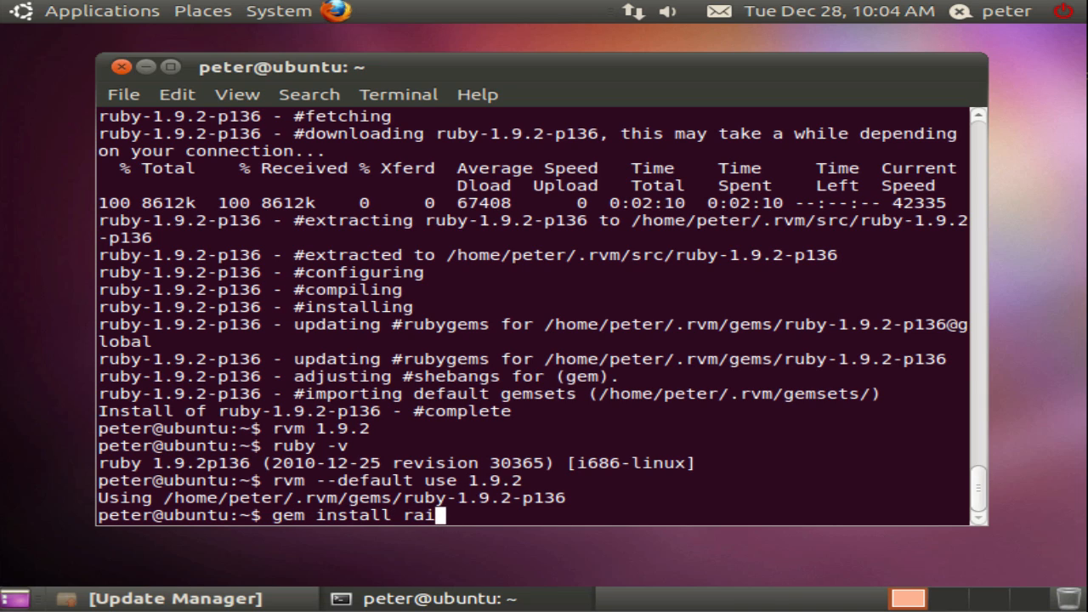
pyautogui.write('ls')
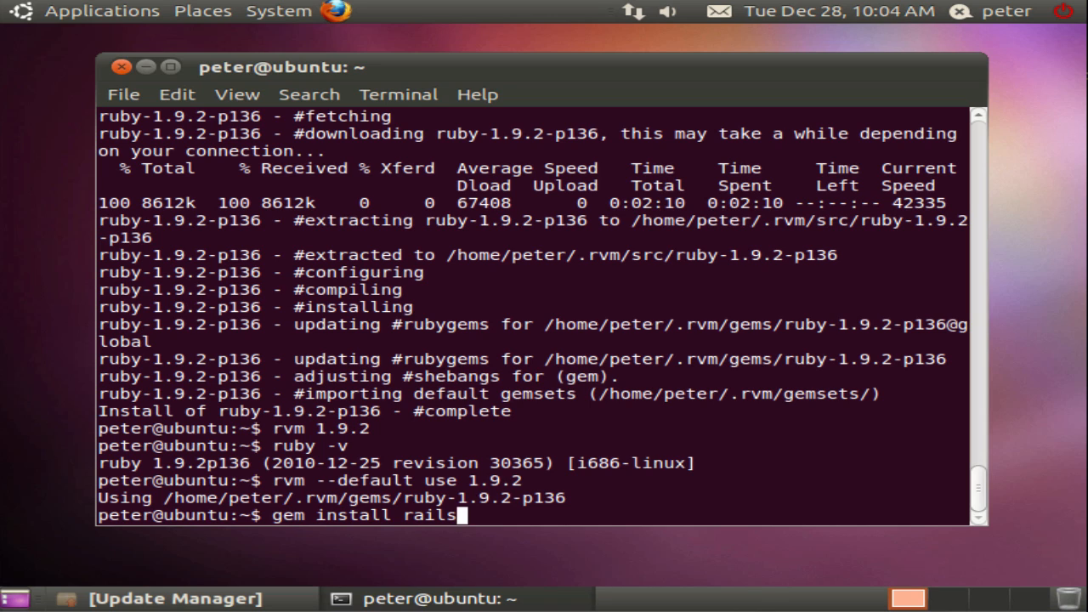
pyautogui.press('Return')
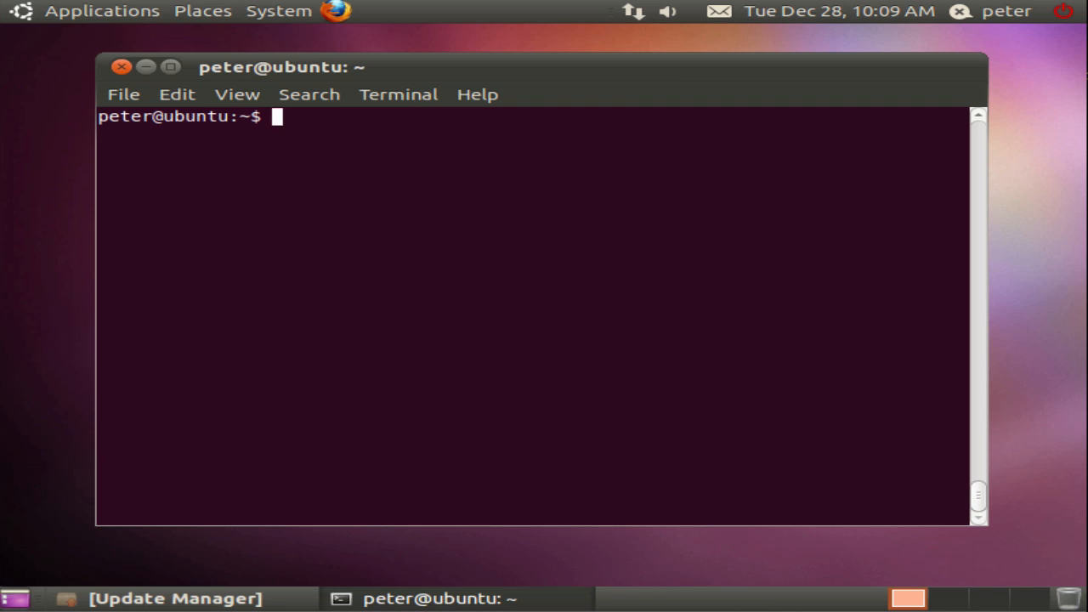
# Generate the 'myapp' Rails app, change into it, and run 'bundle install'.
pyautogui.write('rails new m')
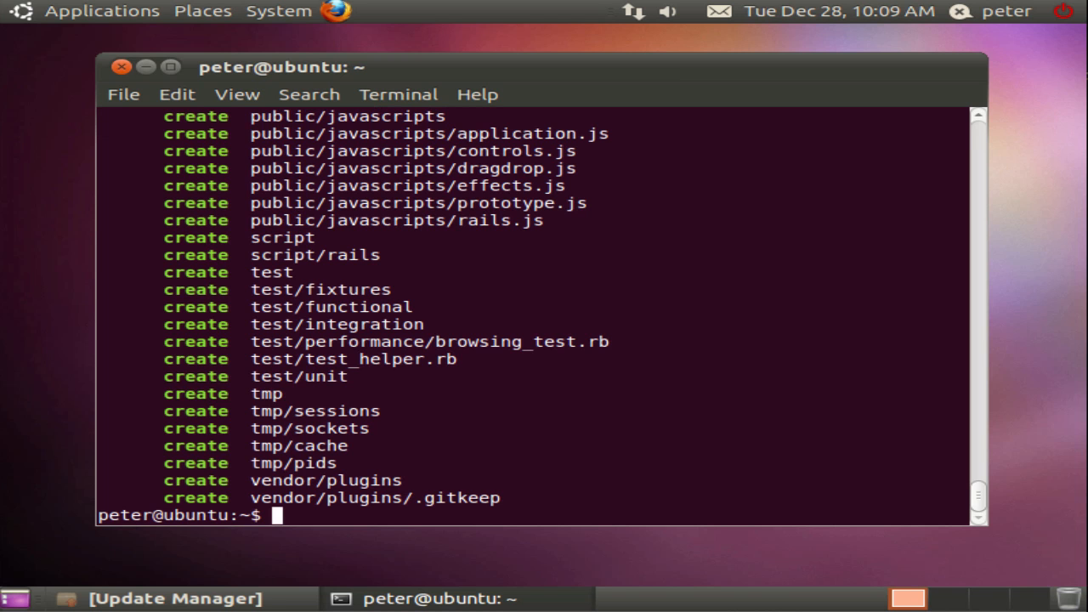
pyautogui.write('cd myapp')
pyautogui.write('bundle')
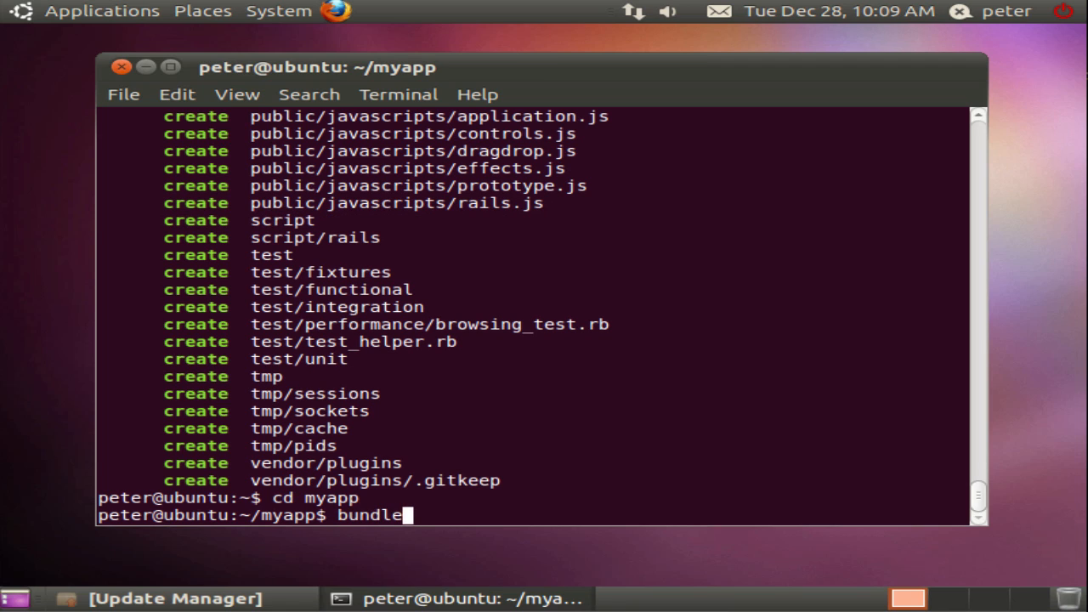
pyautogui.write('install')
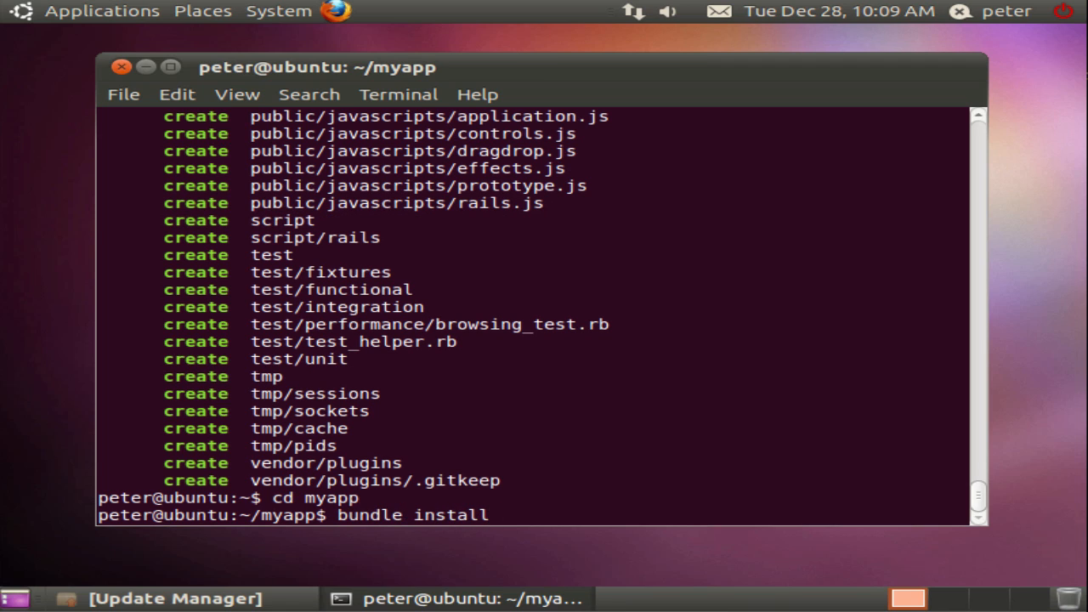
pyautogui.press('Return')
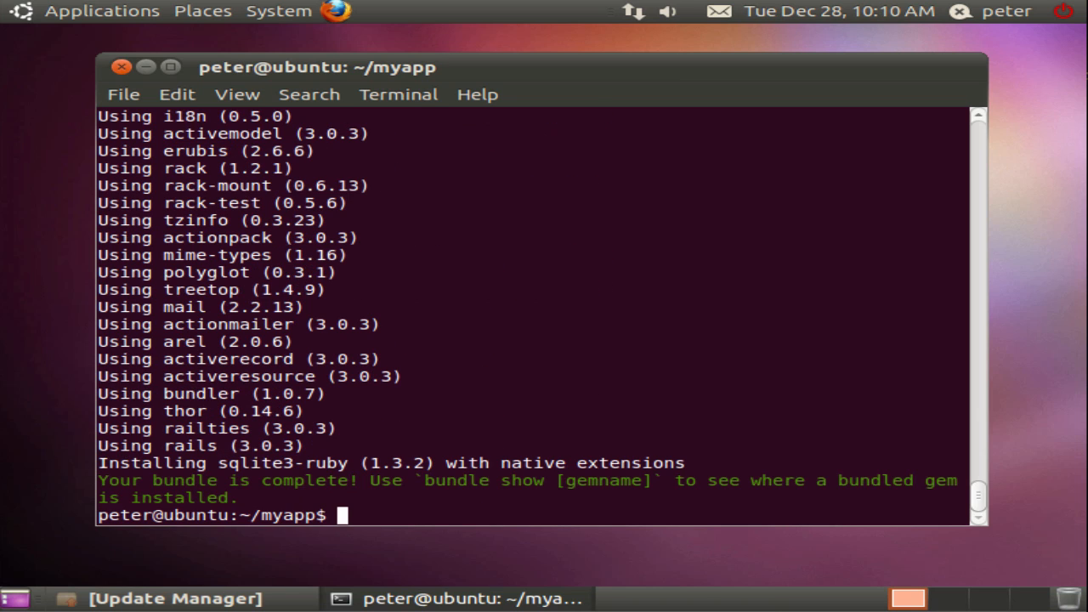
# Run 'rails server' to boot WEBrick for myapp on port 3000.
pyautogui.write('rails se')
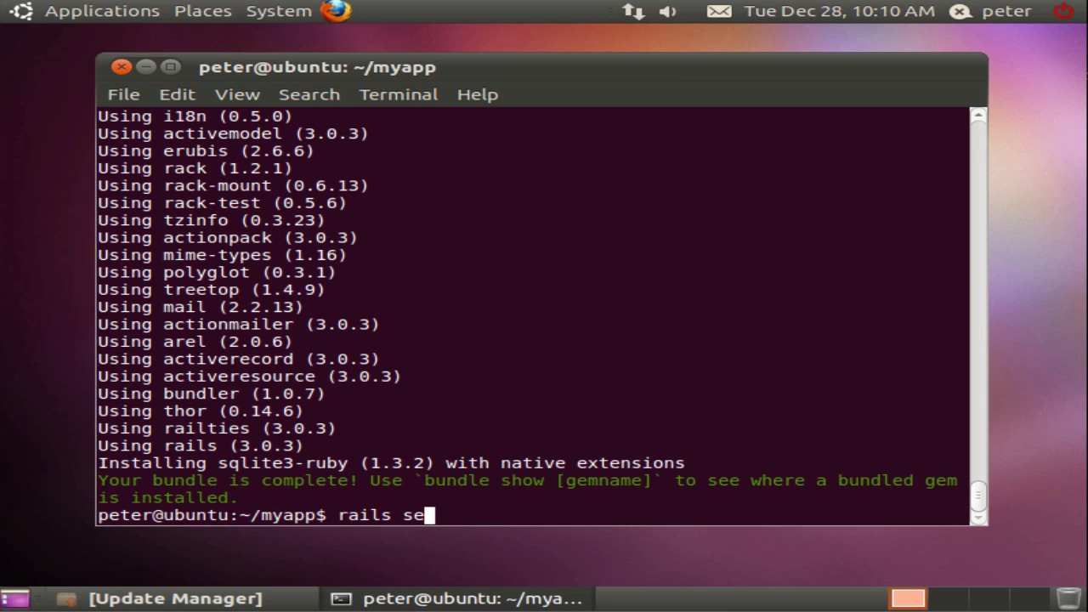
pyautogui.press('Return')
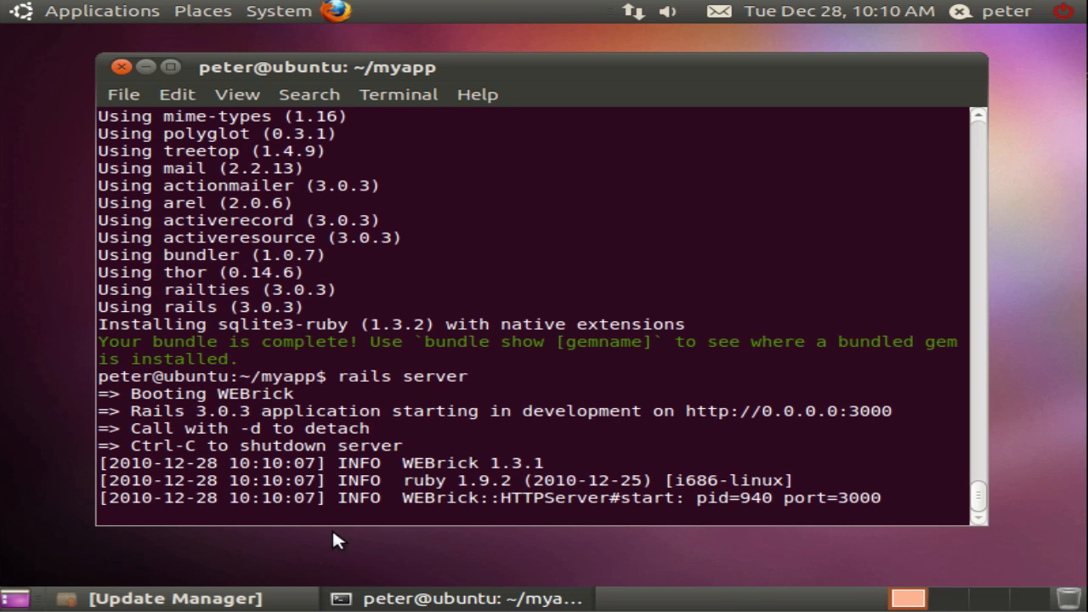
pyautogui.moveTo(824, 417)
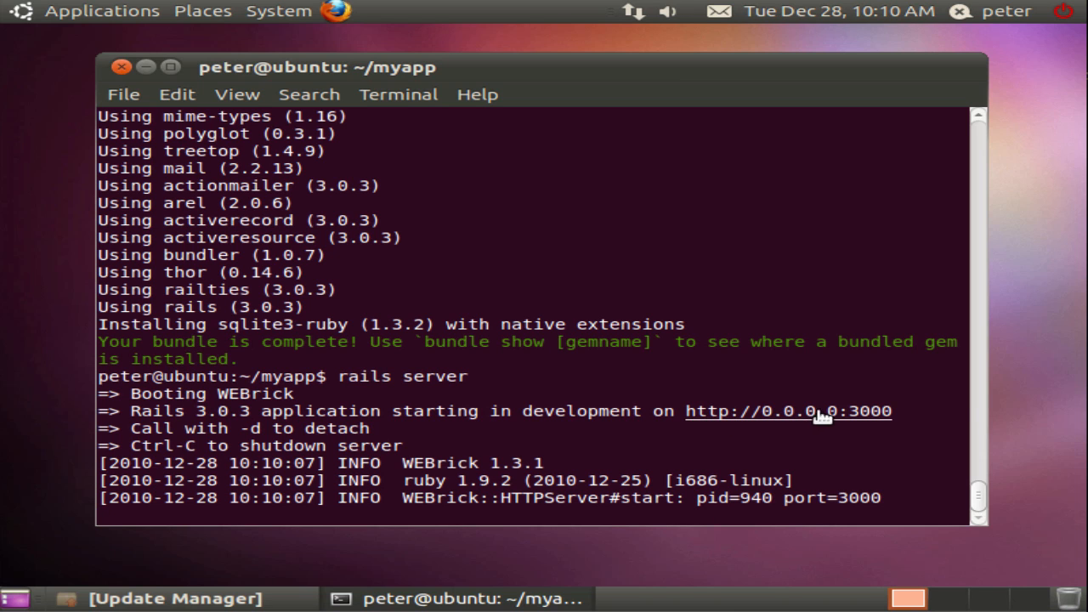
pyautogui.moveTo(900, 163)
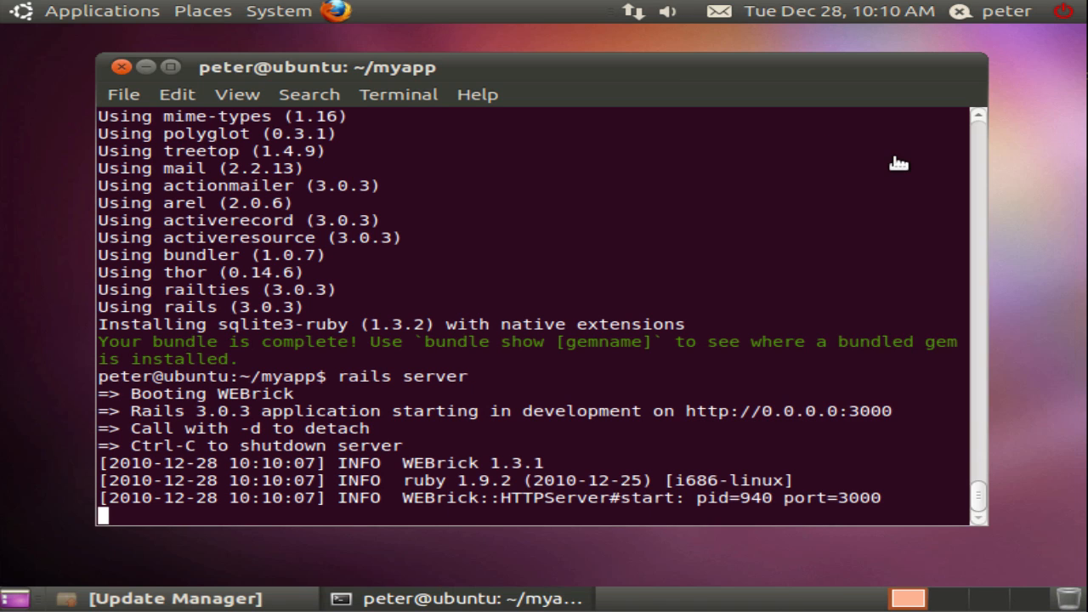